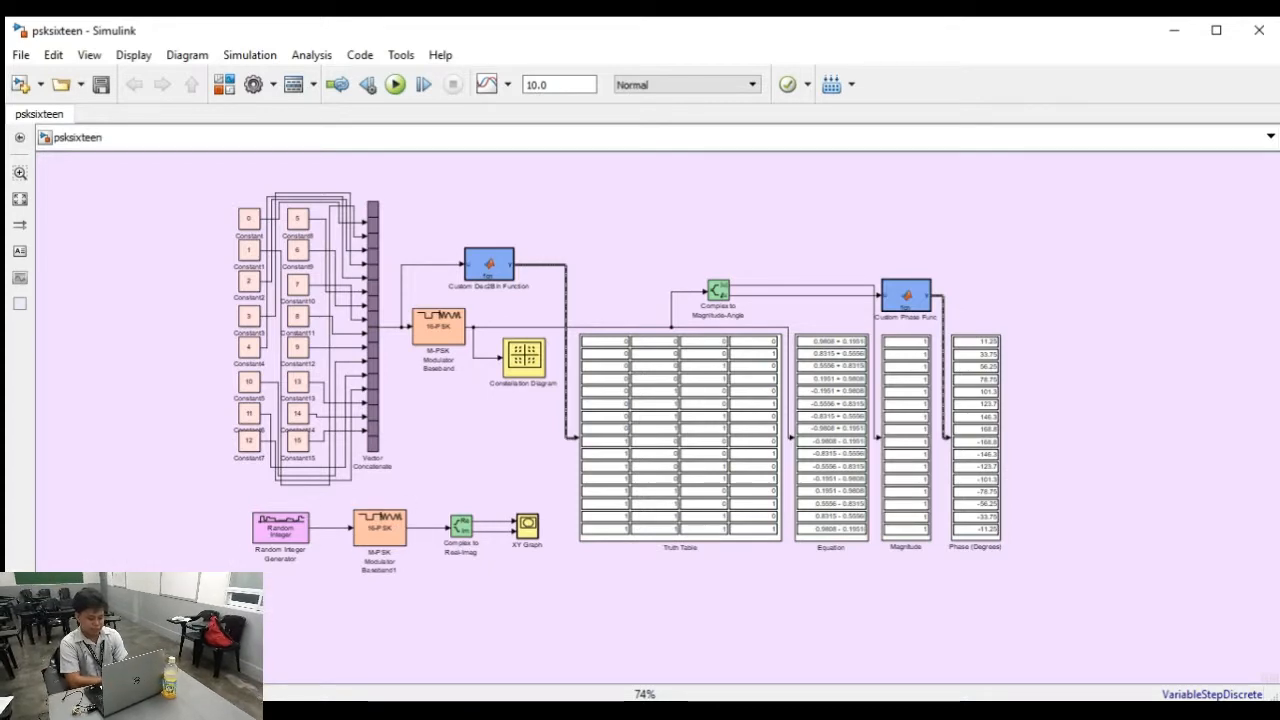
Step: Review the vector concatenation settings and the Dec2Bin function's code without changes
double_click(248, 218)
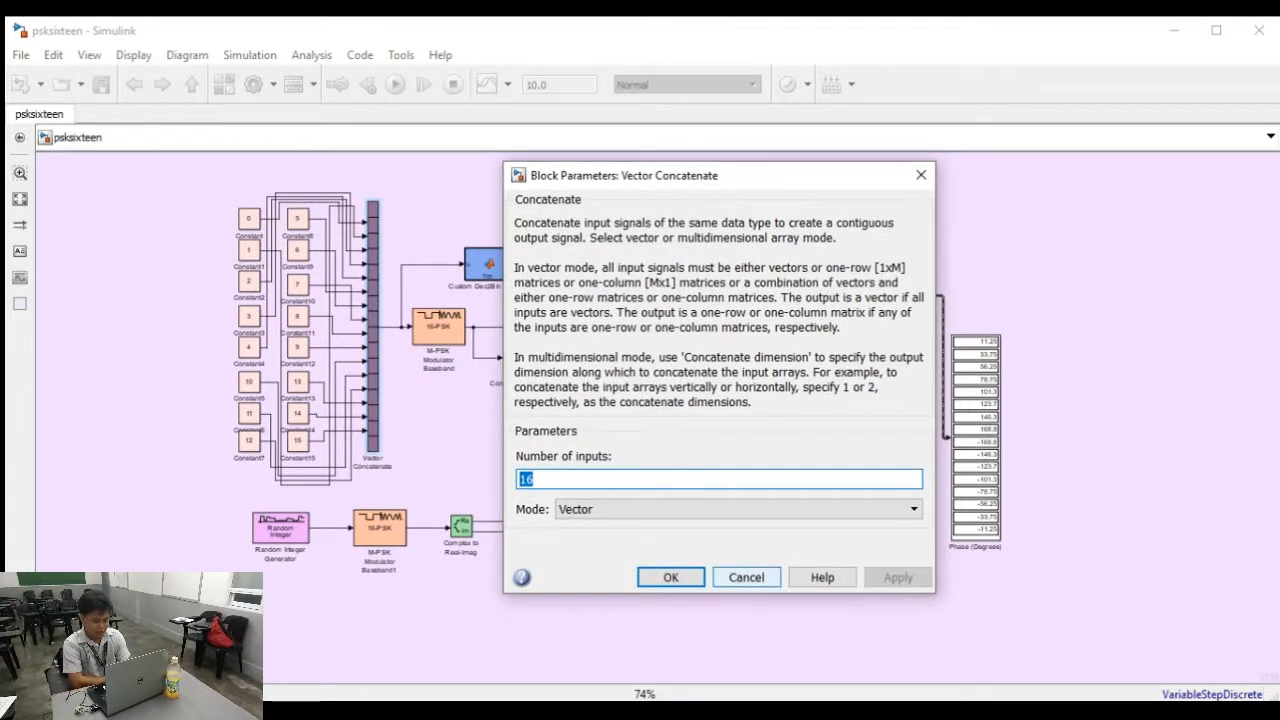
left_click(670, 576)
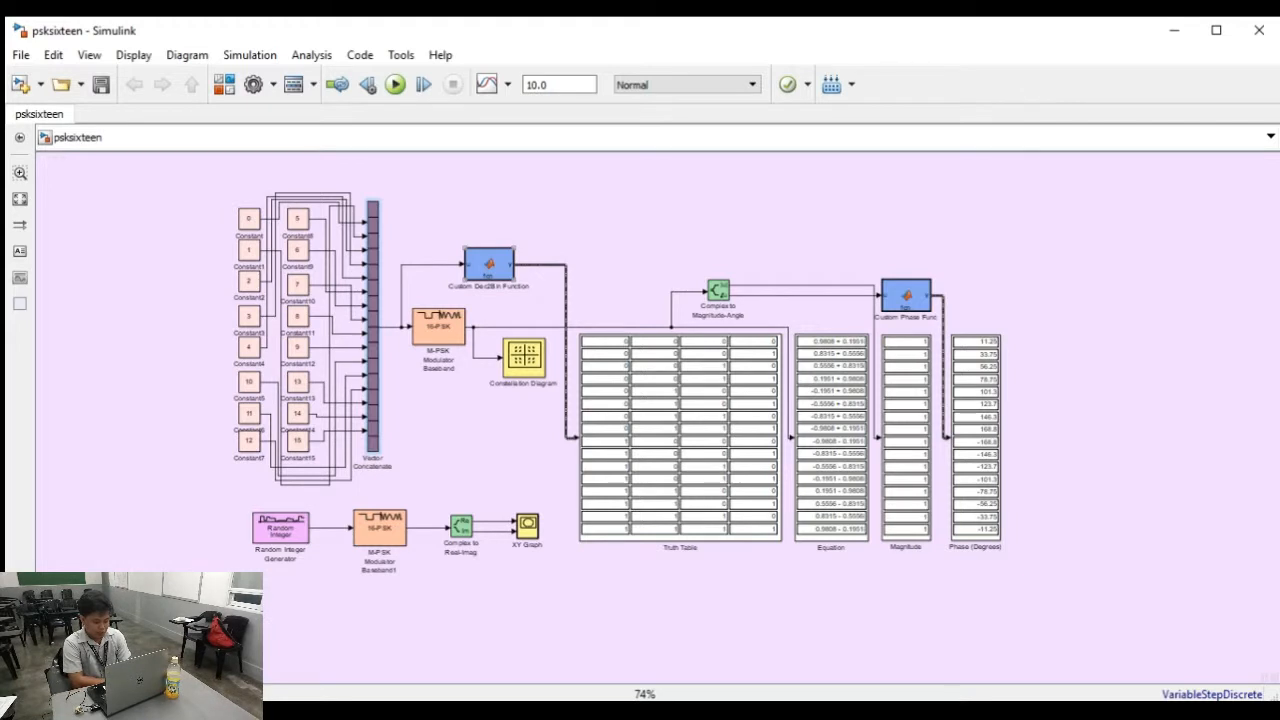
double_click(488, 264)
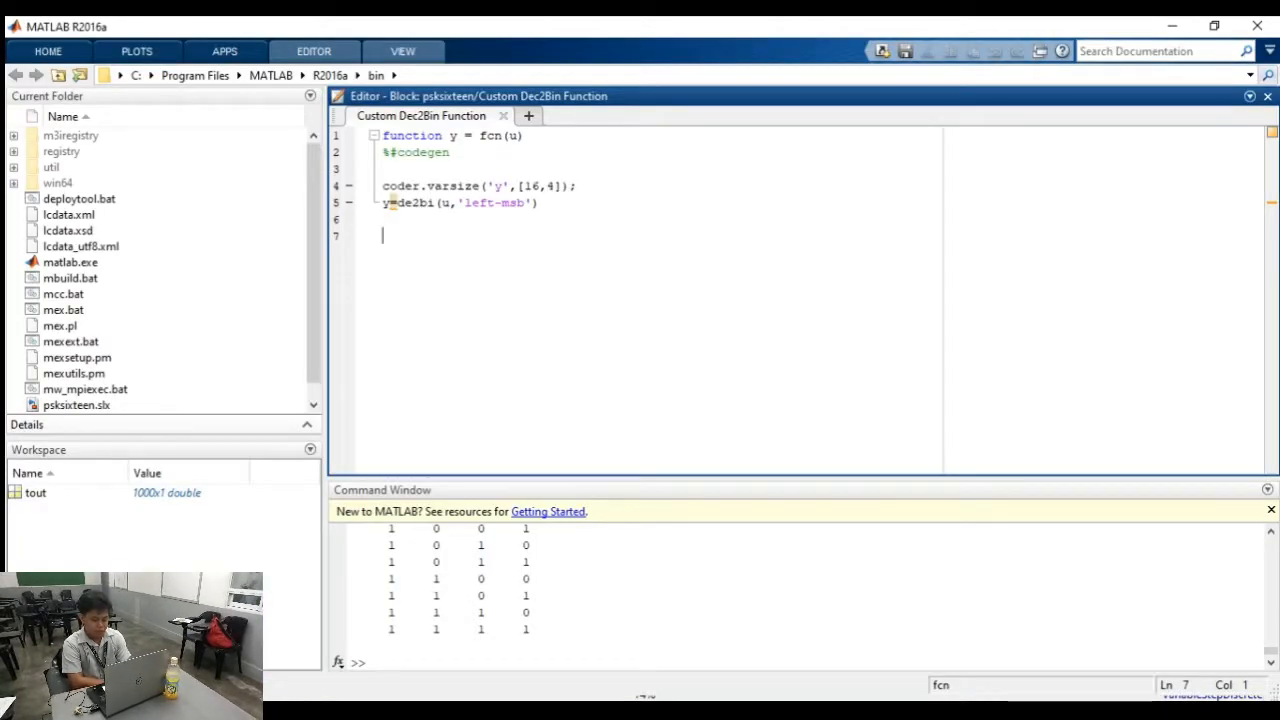
left_click_drag(382, 168, 540, 210)
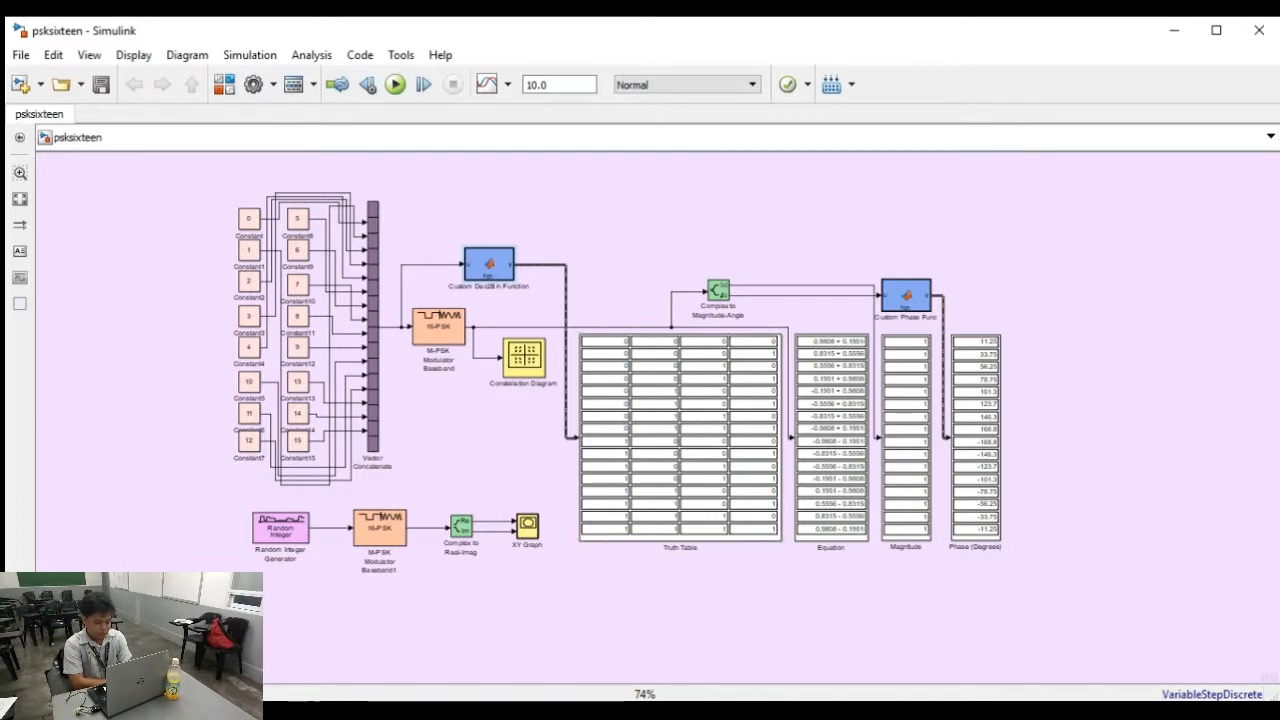
Step: Review the 16-PSK modulator settings: M=16, binary ordering, π/16 phase offset
double_click(438, 324)
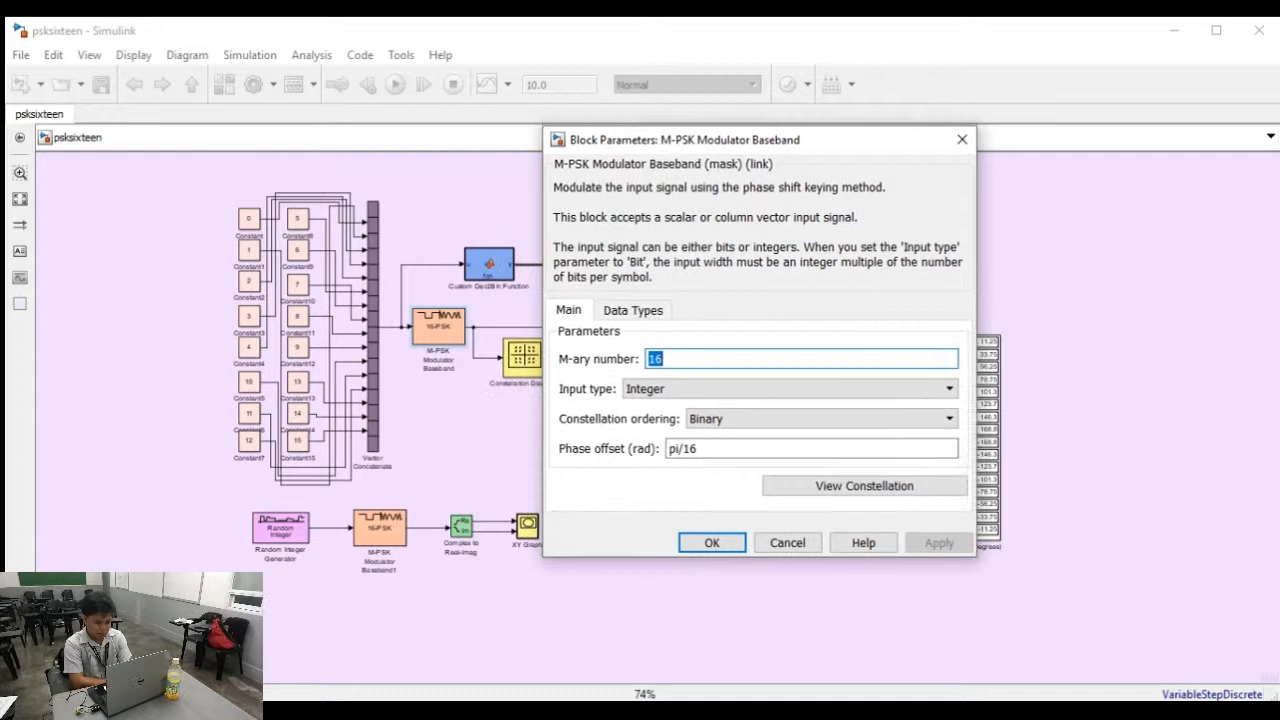
left_click_drag(686, 140, 730, 160)
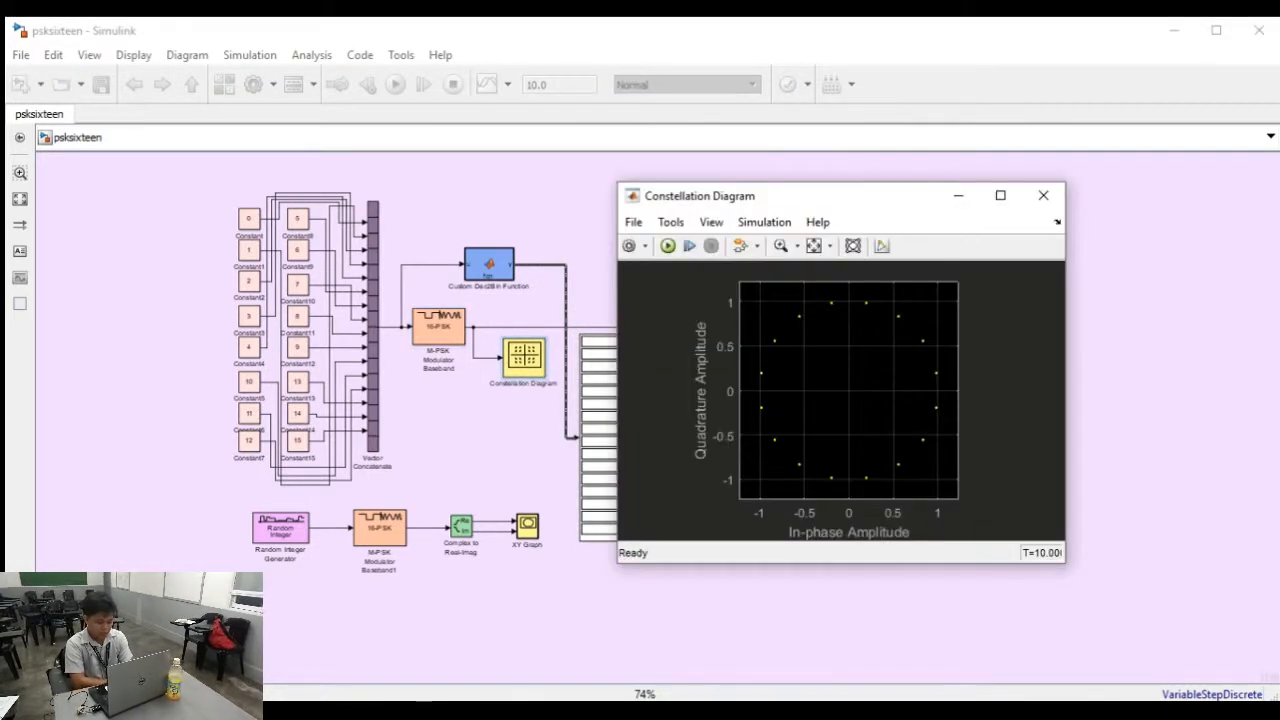
left_click_drag(700, 196, 732, 200)
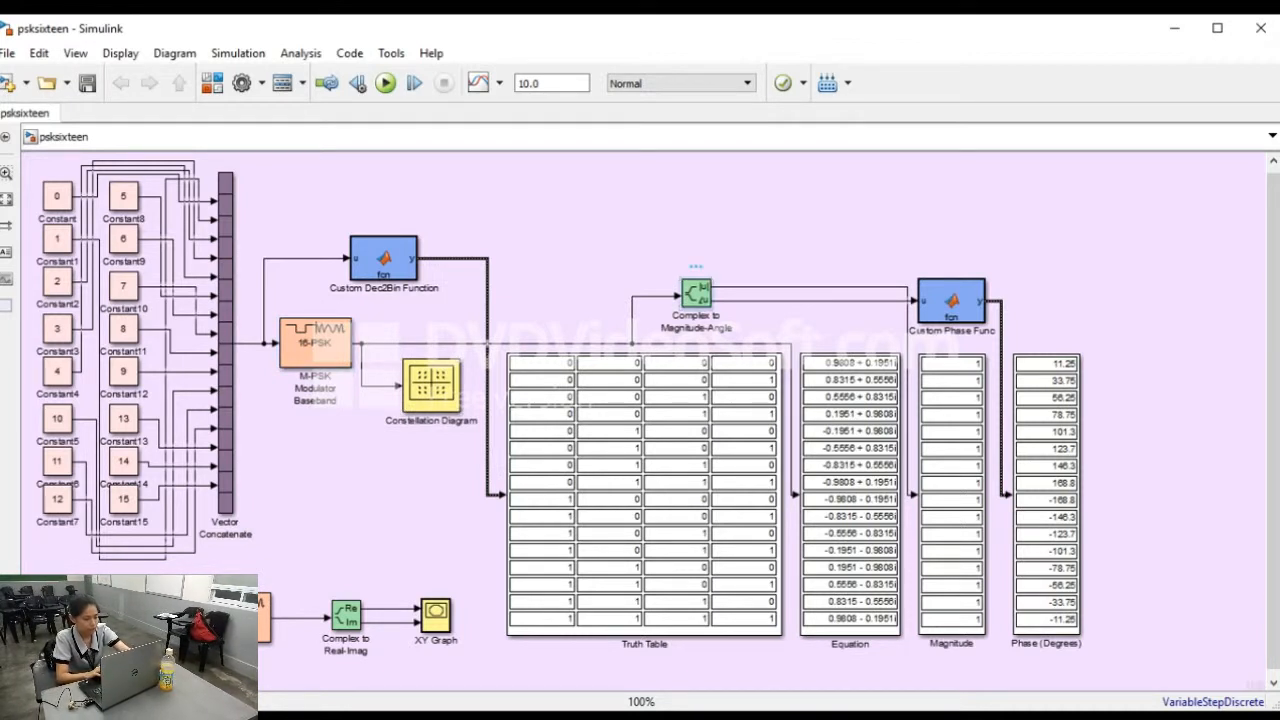
Step: Check the Complex to Magnitude-Angle block, then view the custom phase function's radians-to-degrees code
double_click(696, 292)
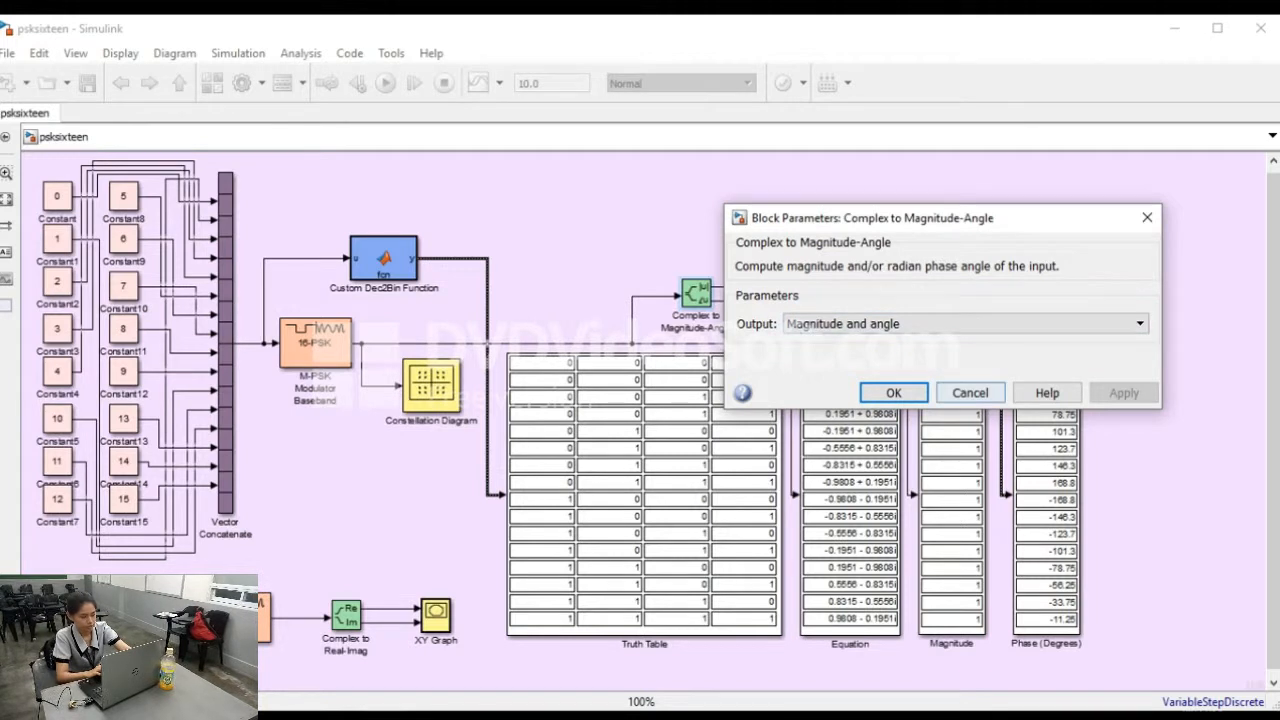
left_click(892, 392)
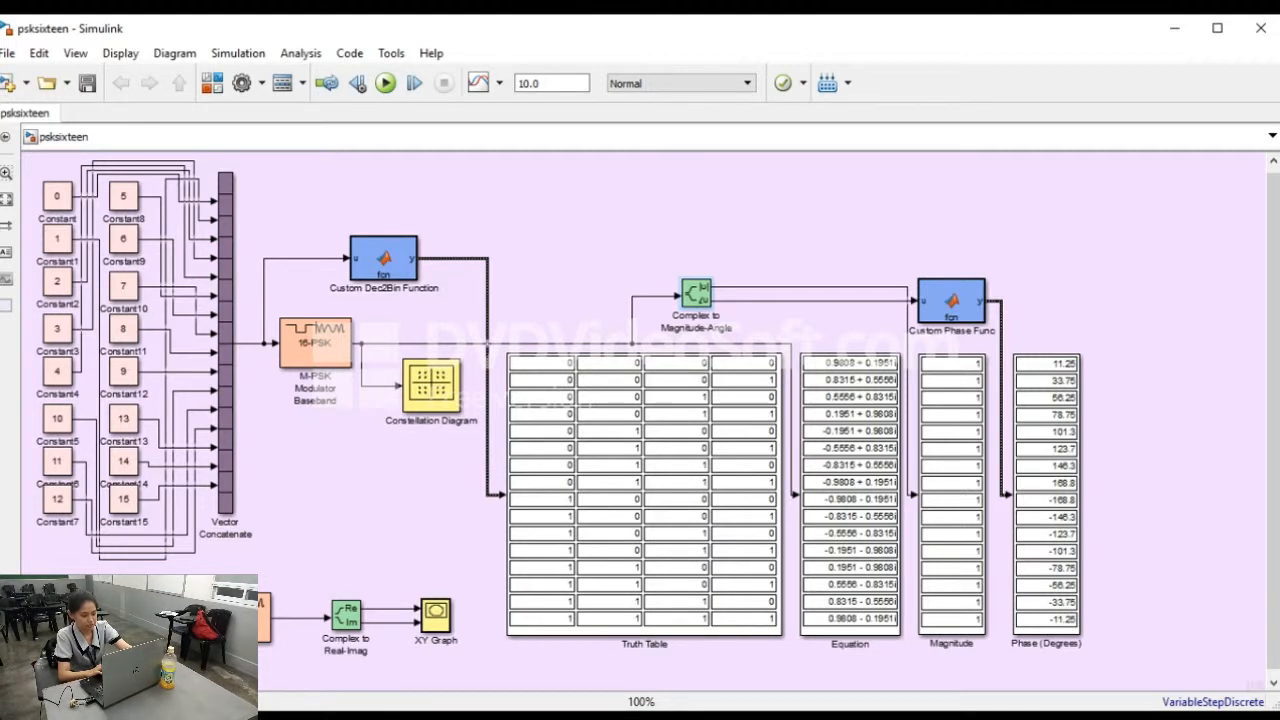
left_click(952, 300)
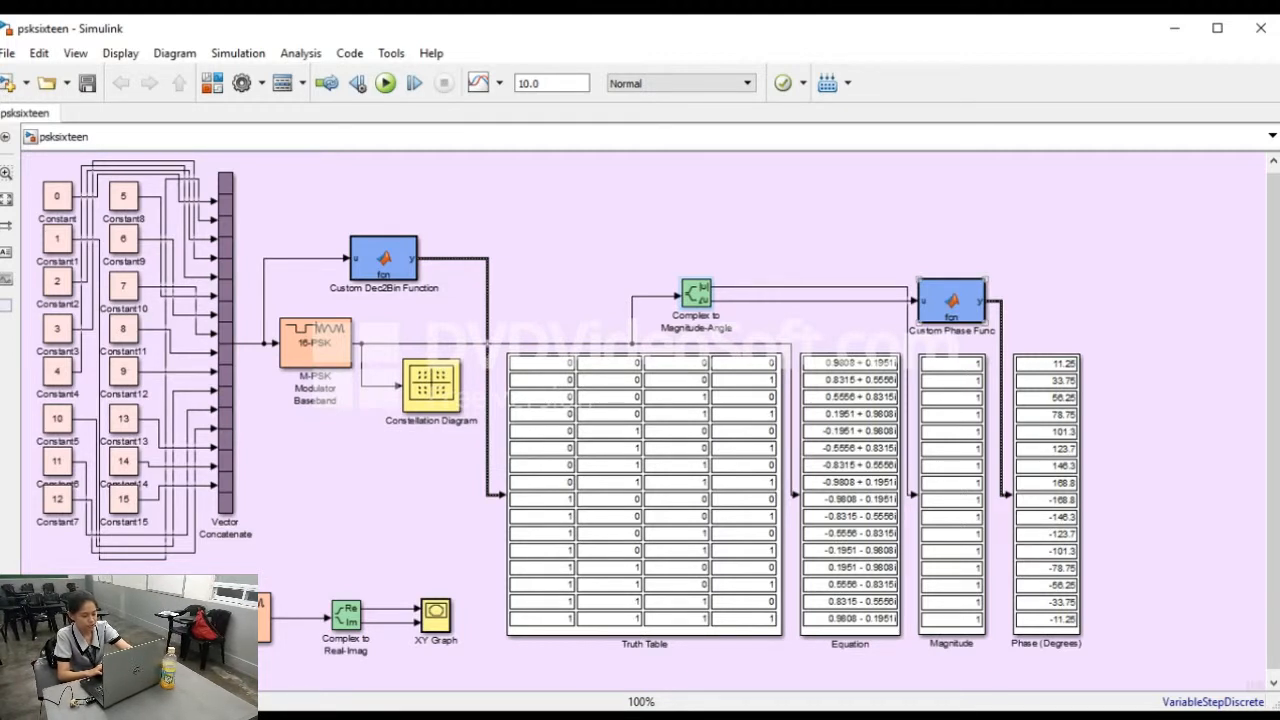
left_click(952, 300)
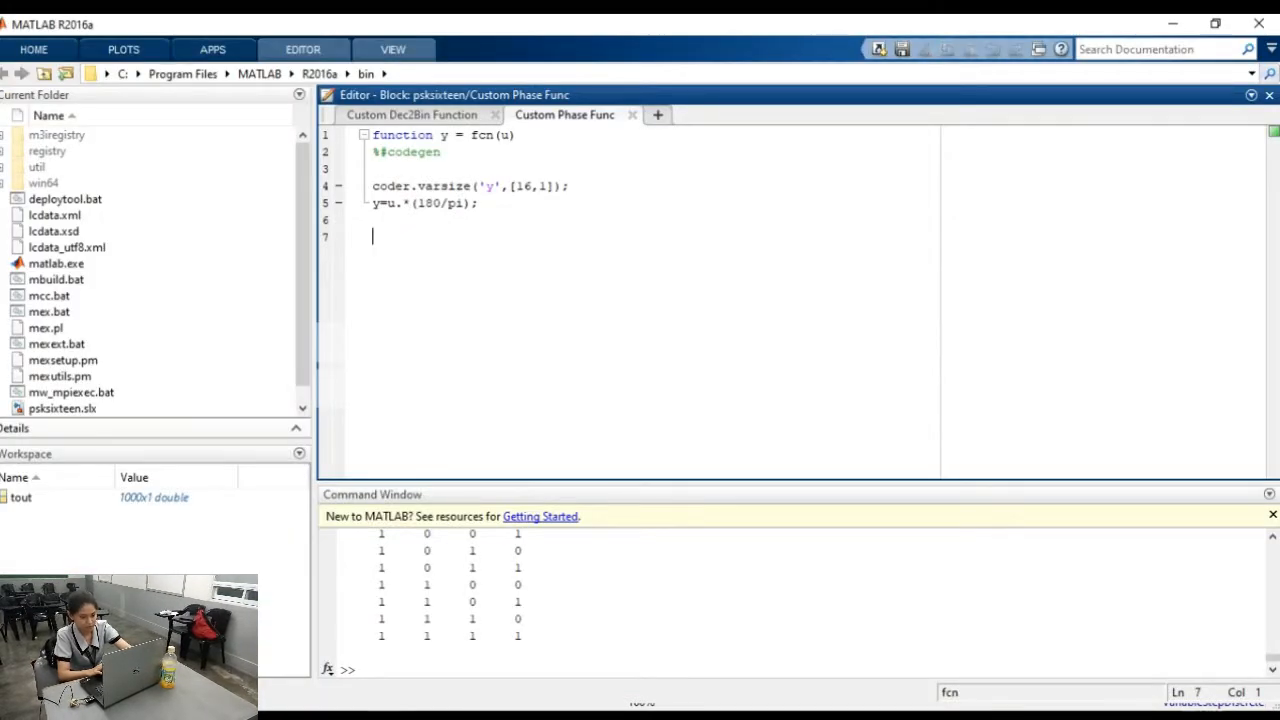
Step: Select all of the phase function code before leaving the editor
key("ctrl+a")
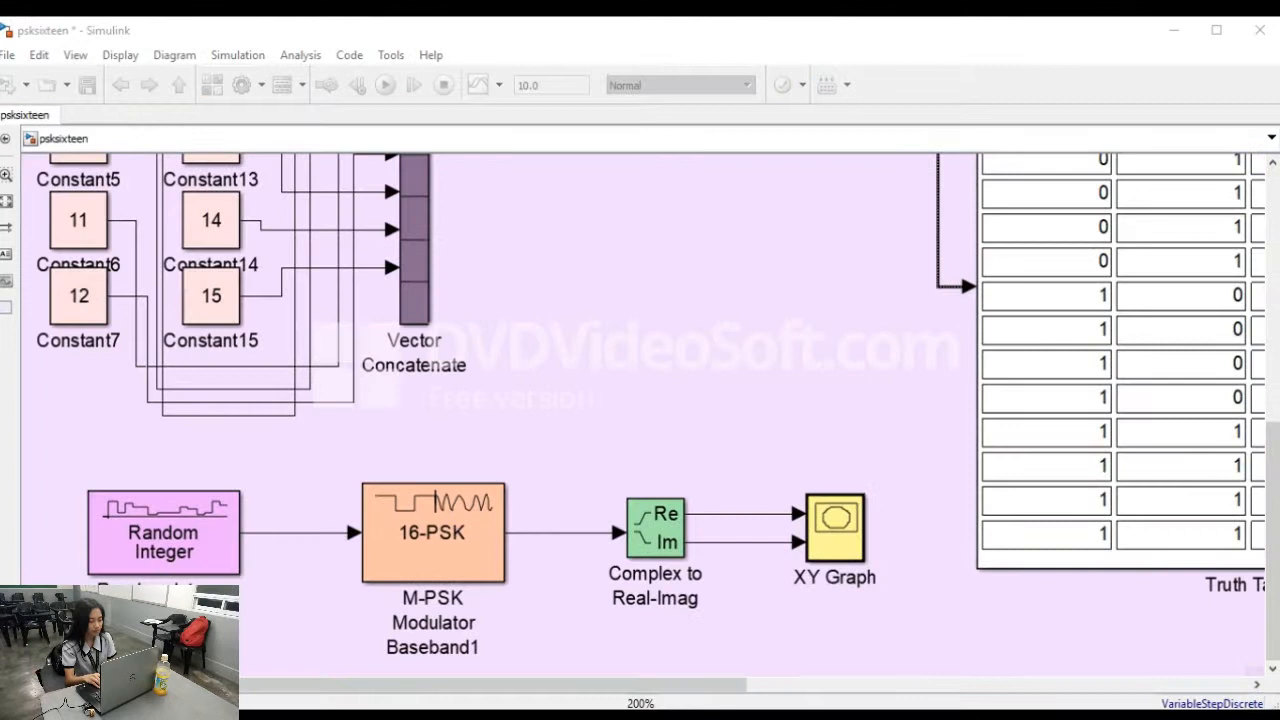
Step: Review the second chain: random integers with M=16, 16-PSK modulator, real-and-imag output block
left_click(164, 532)
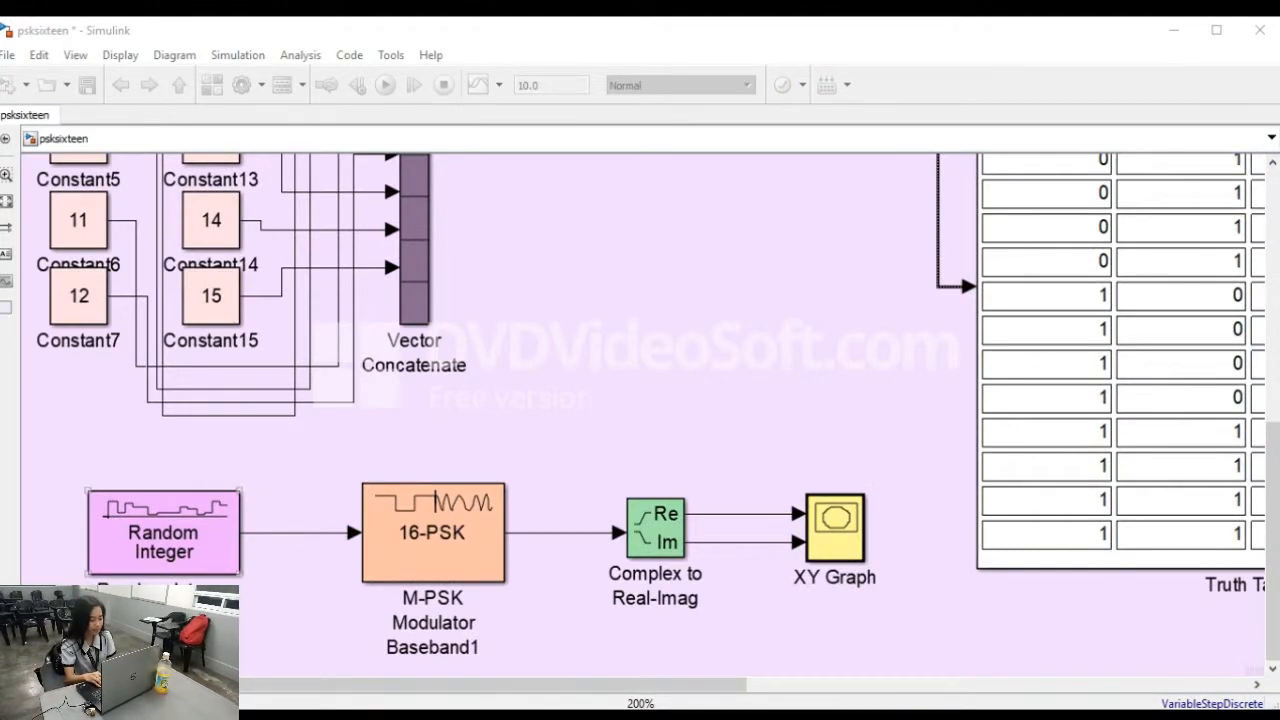
double_click(164, 532)
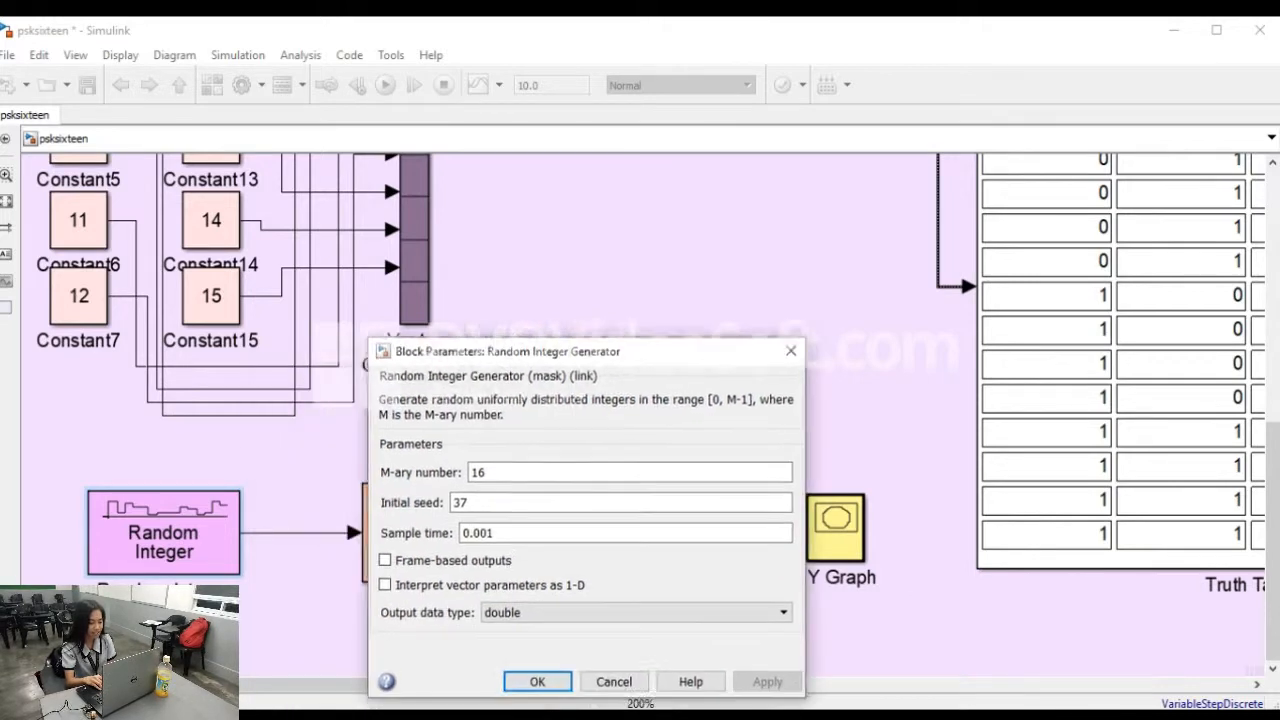
left_click(536, 680)
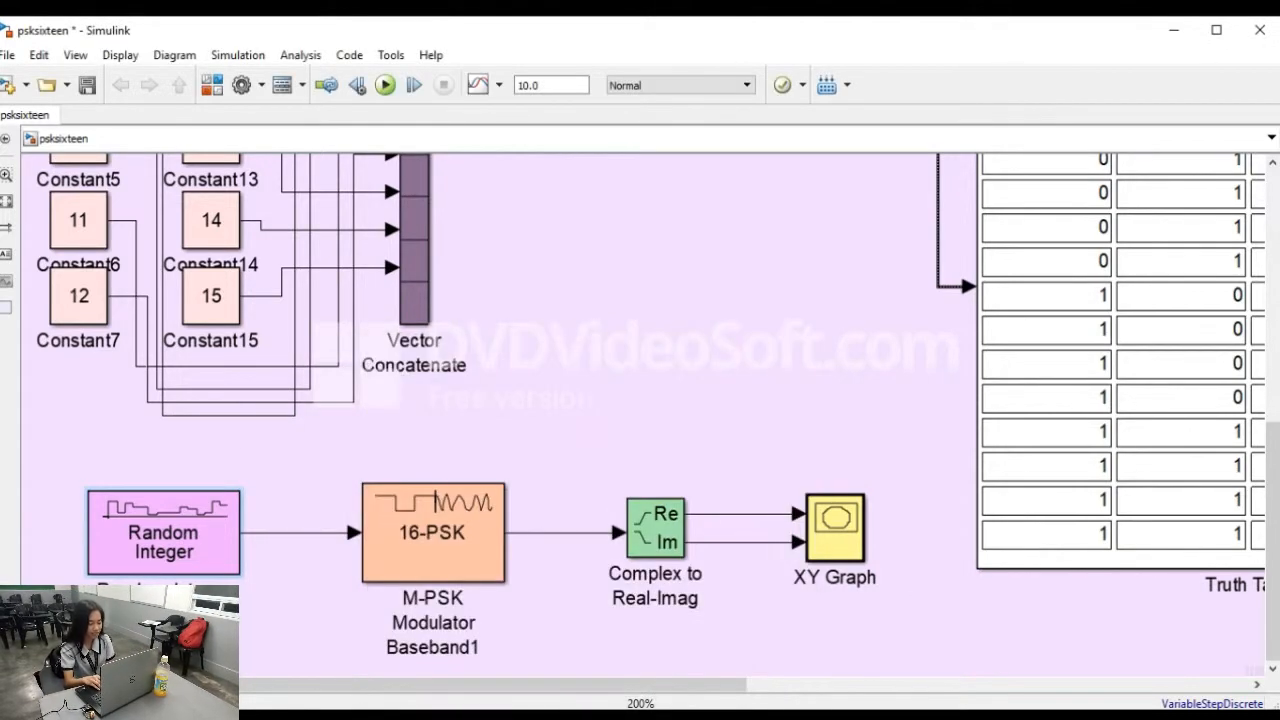
double_click(432, 532)
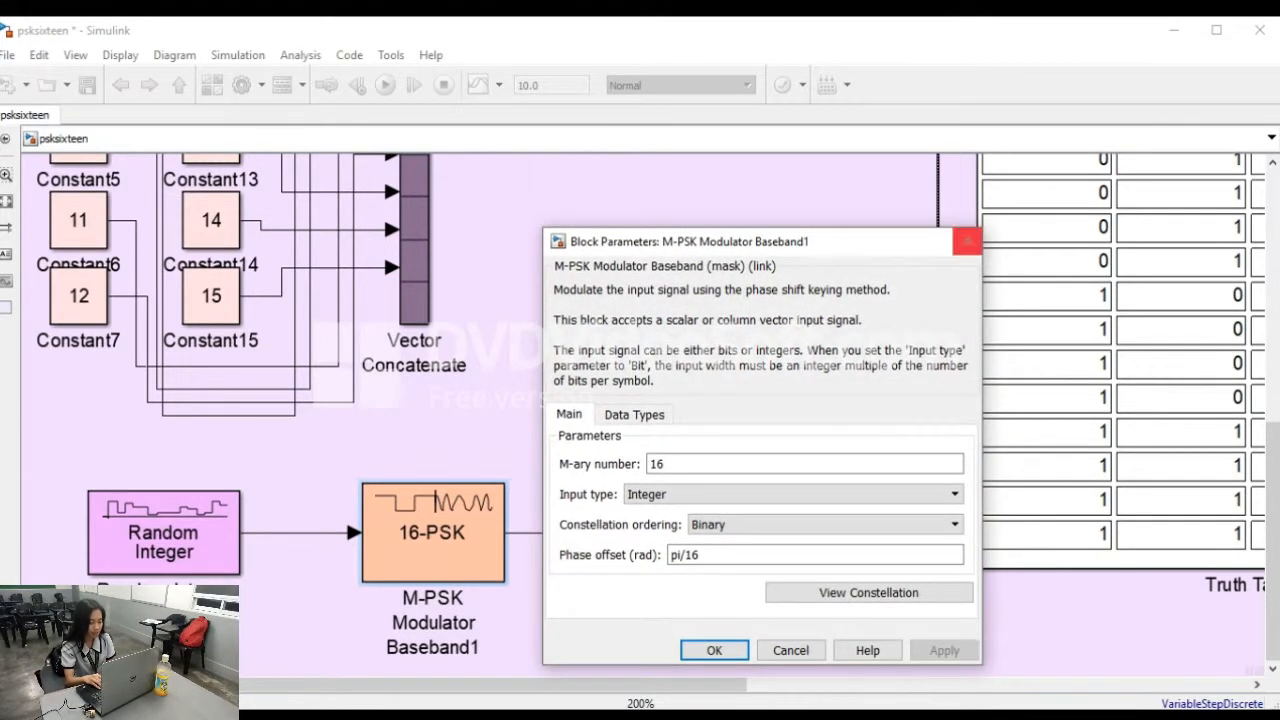
left_click(714, 650)
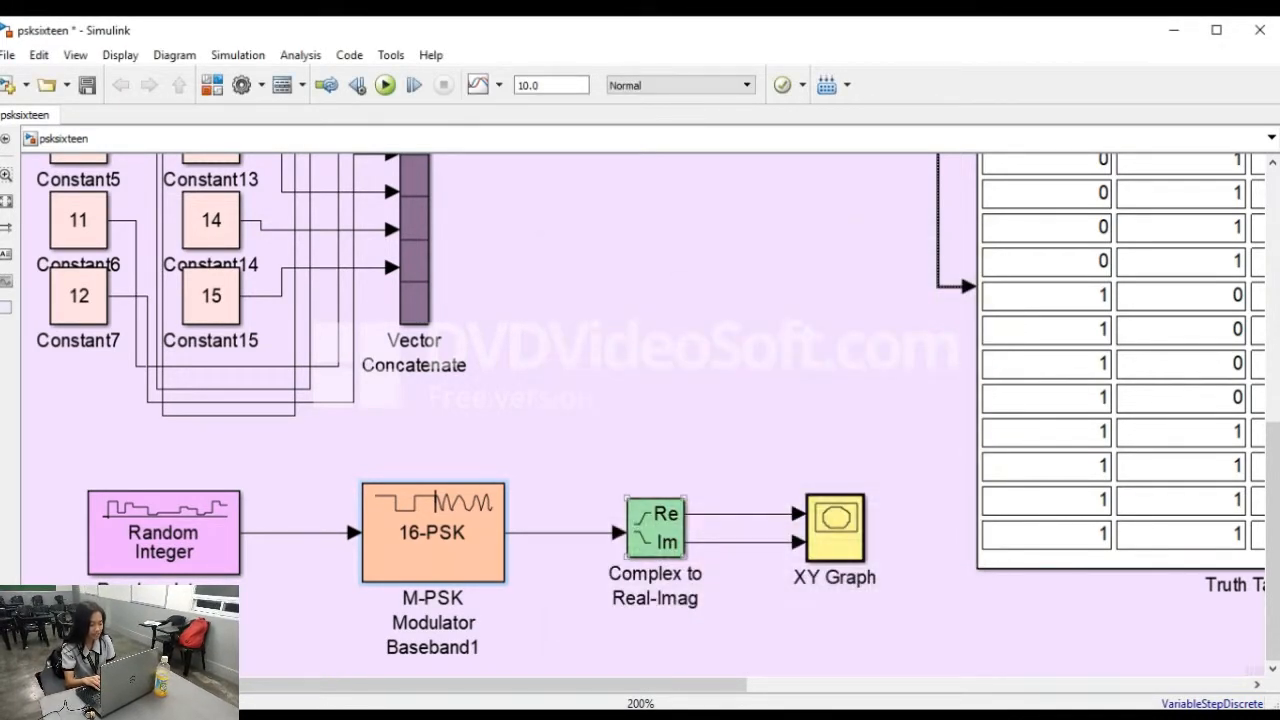
double_click(656, 530)
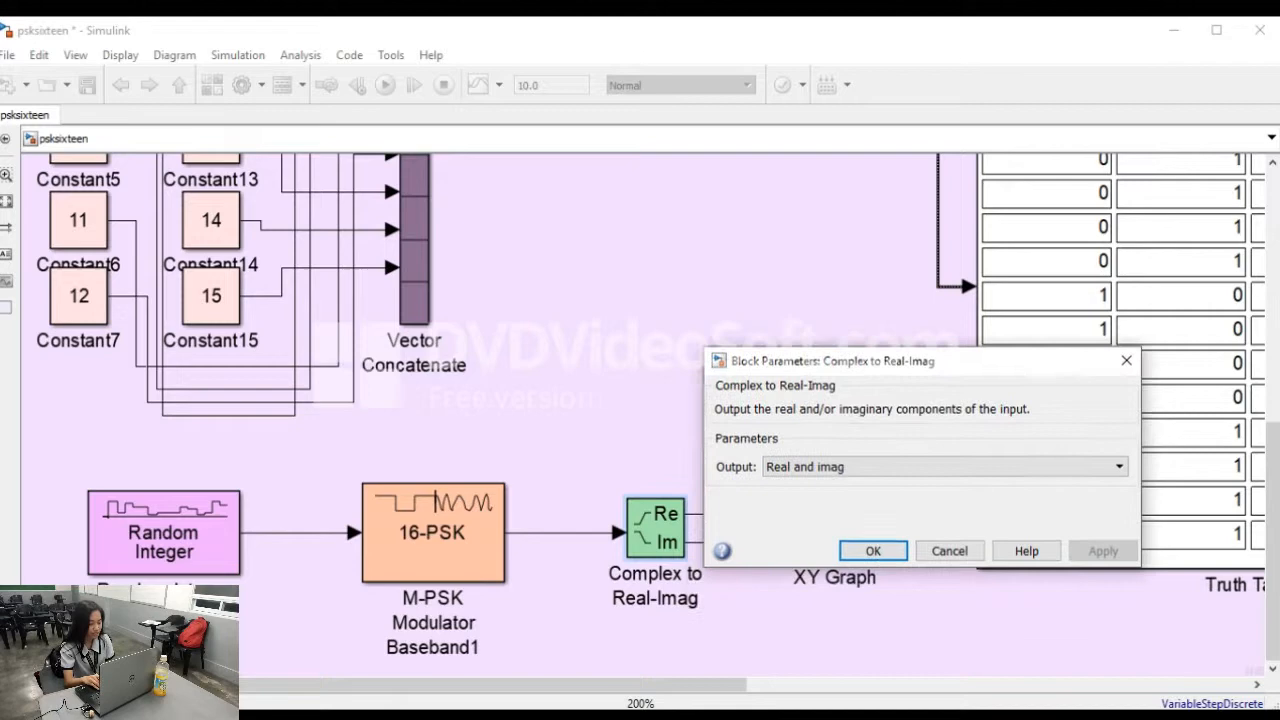
left_click(872, 552)
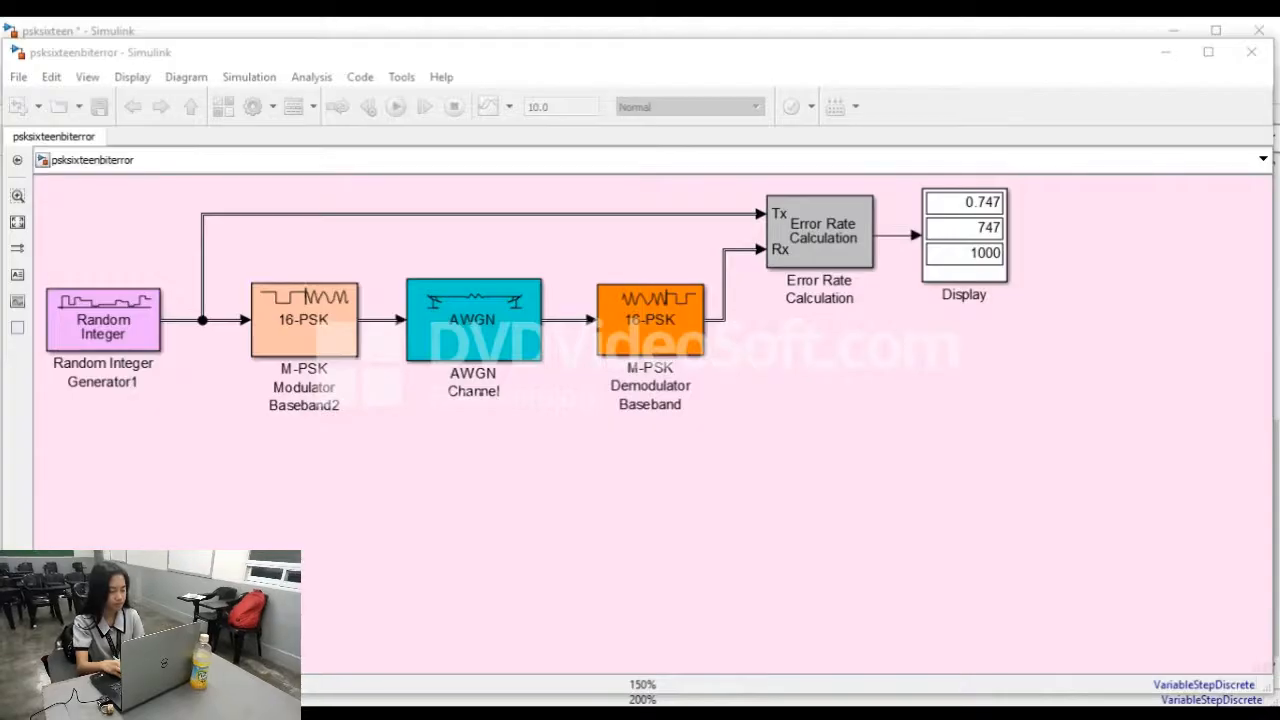
left_click(104, 320)
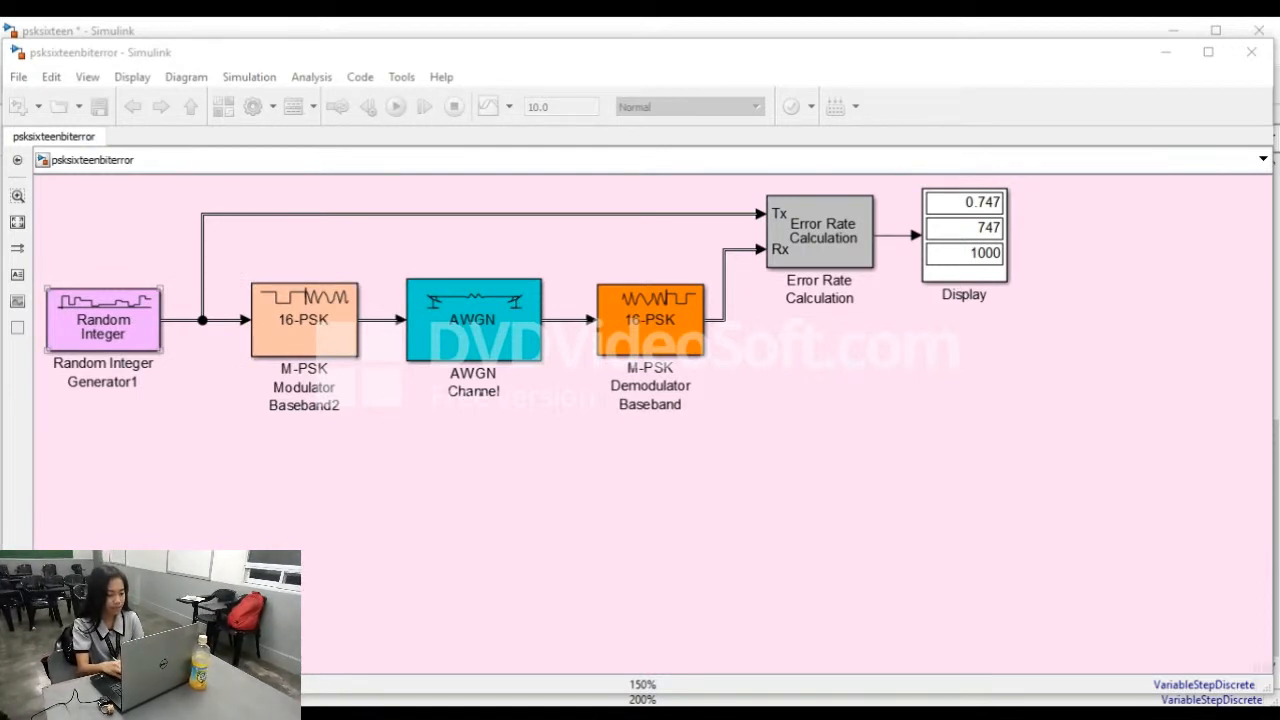
left_click(396, 106)
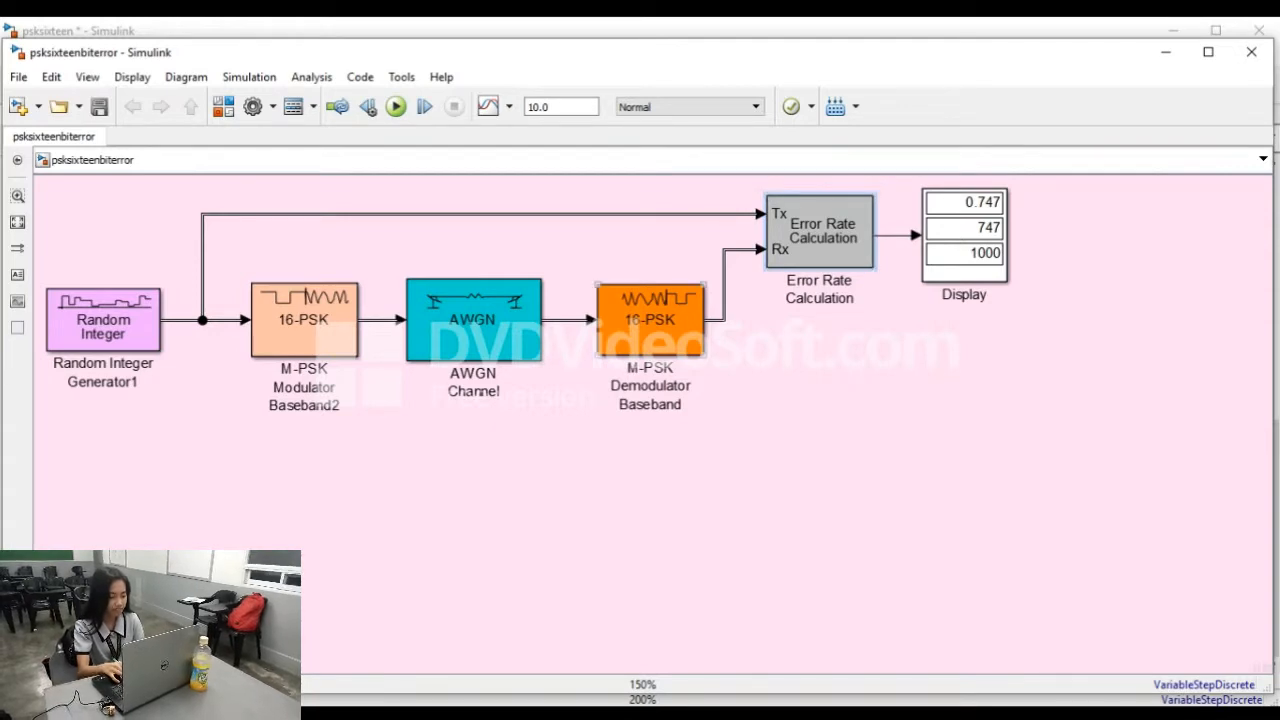
double_click(102, 320)
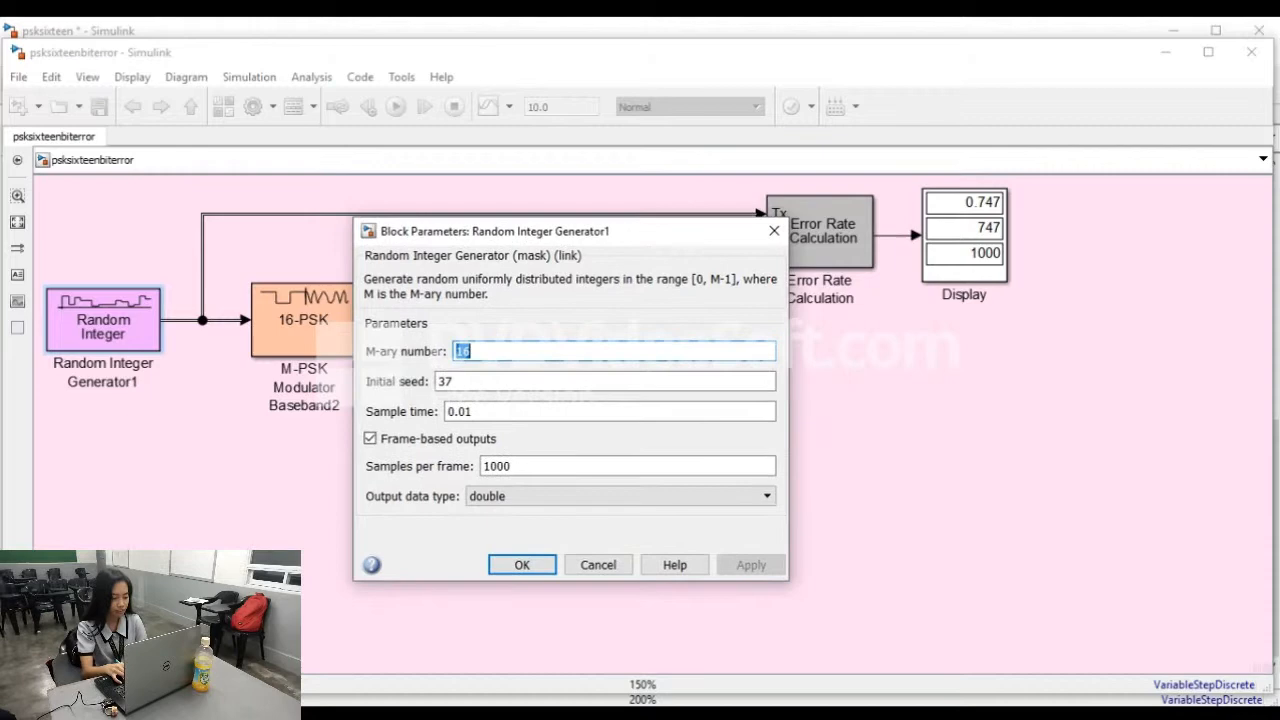
left_click(520, 564)
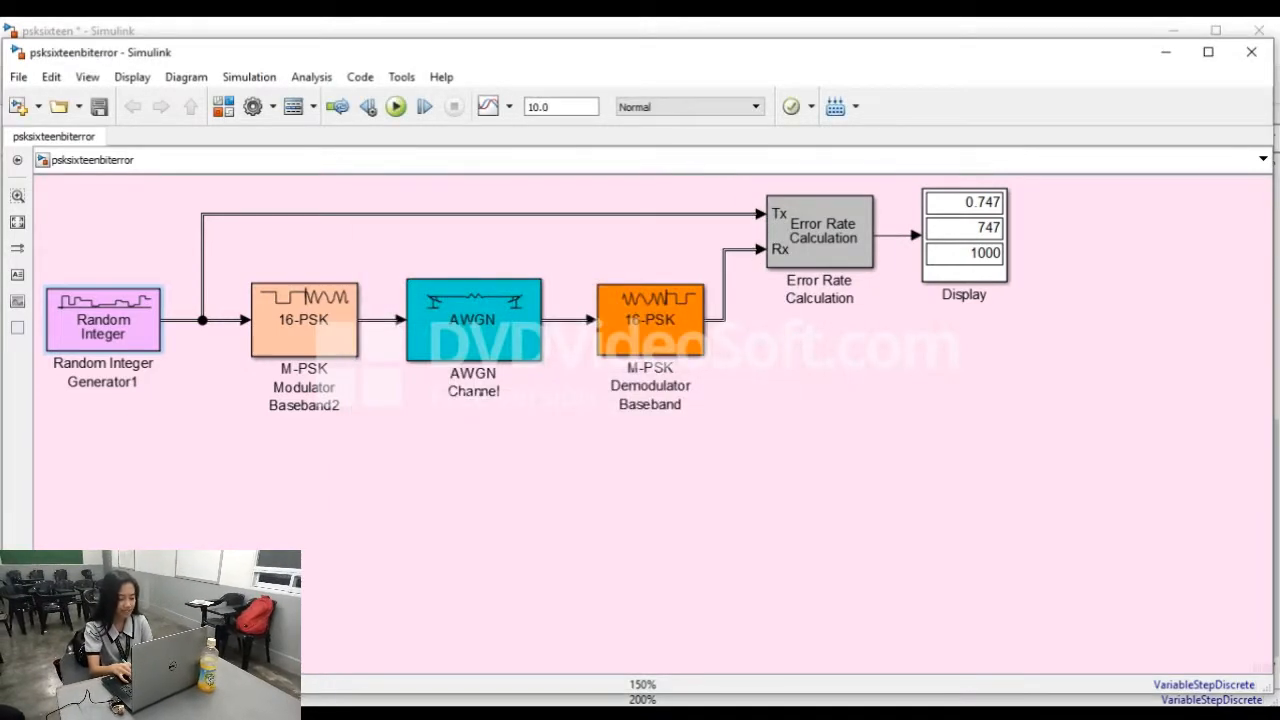
double_click(304, 320)
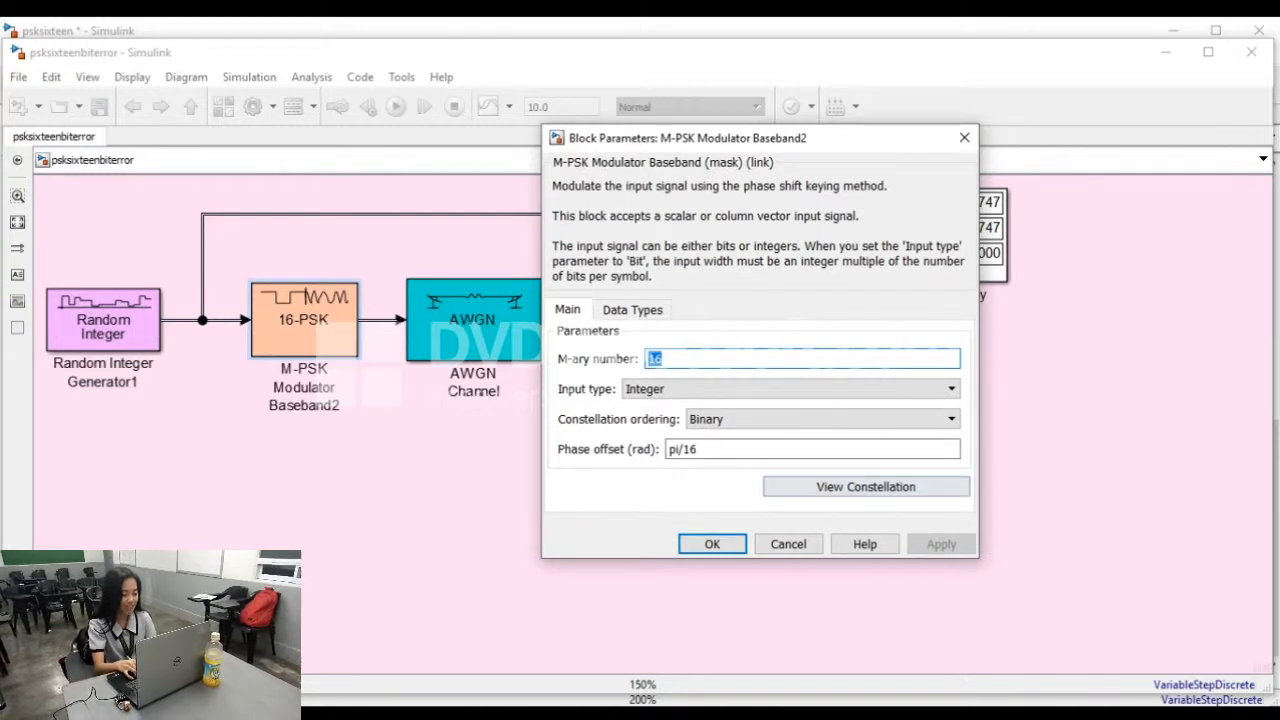
left_click(712, 544)
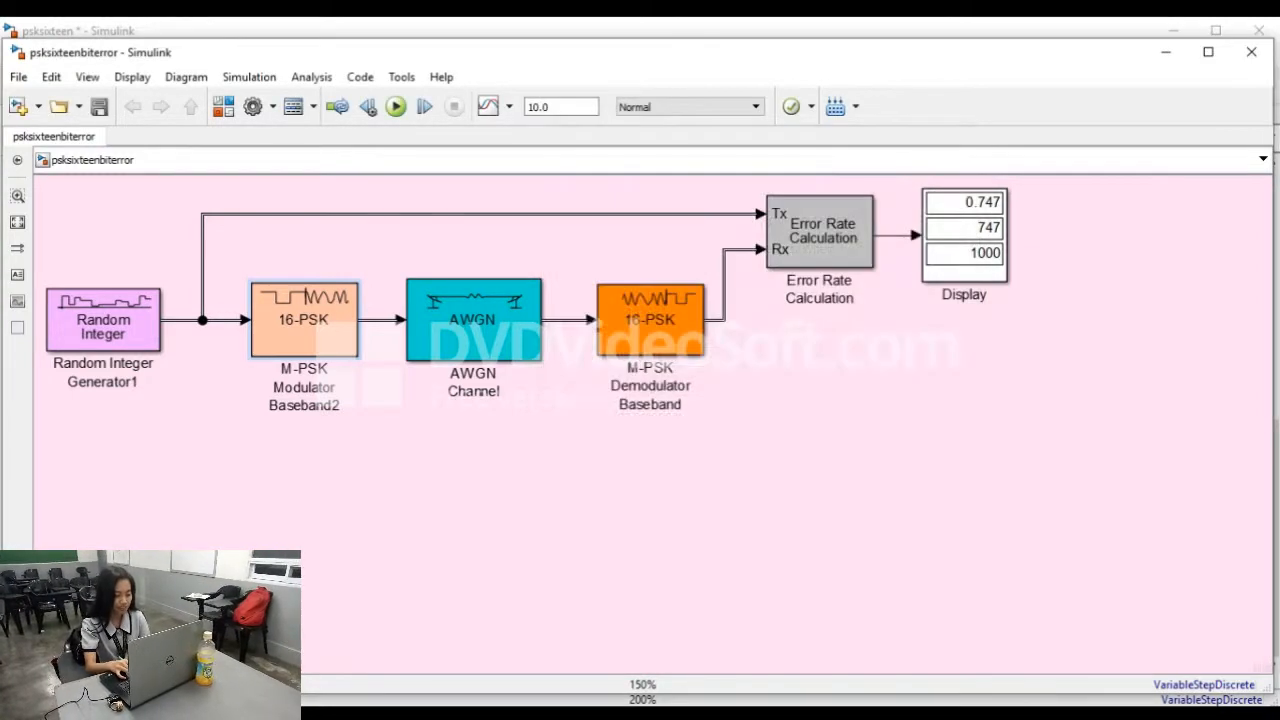
left_click(472, 318)
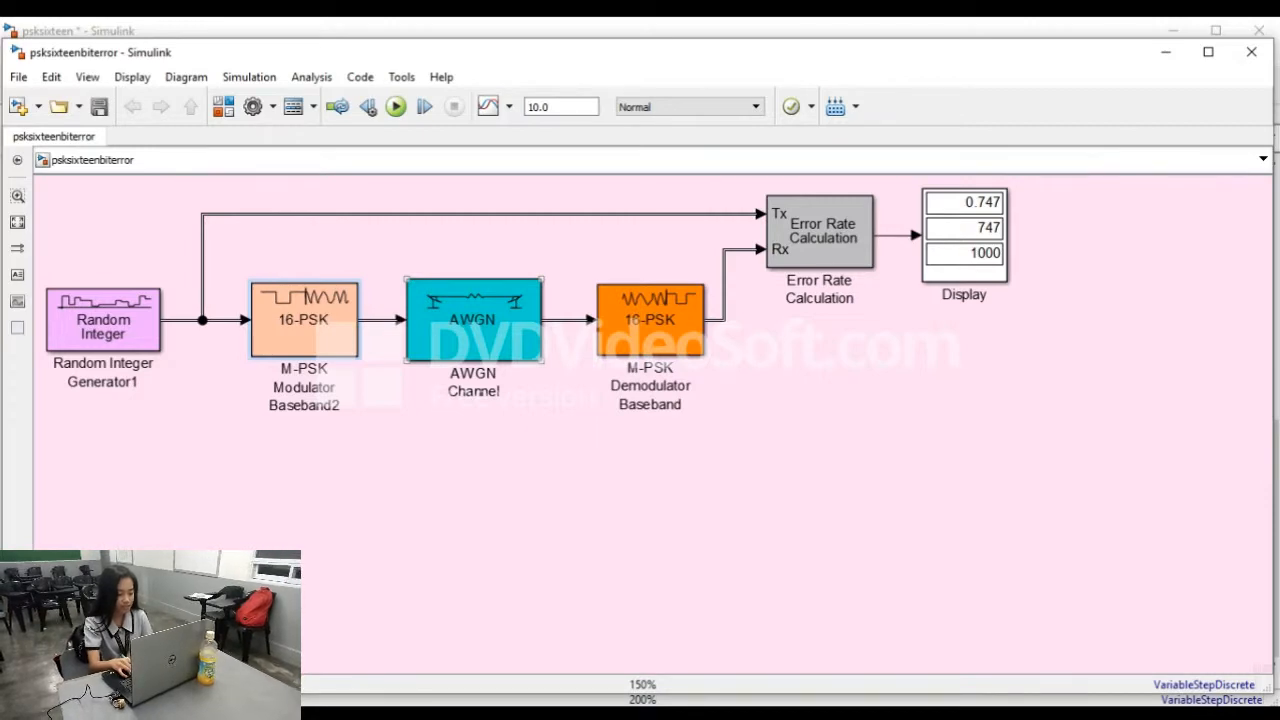
double_click(472, 318)
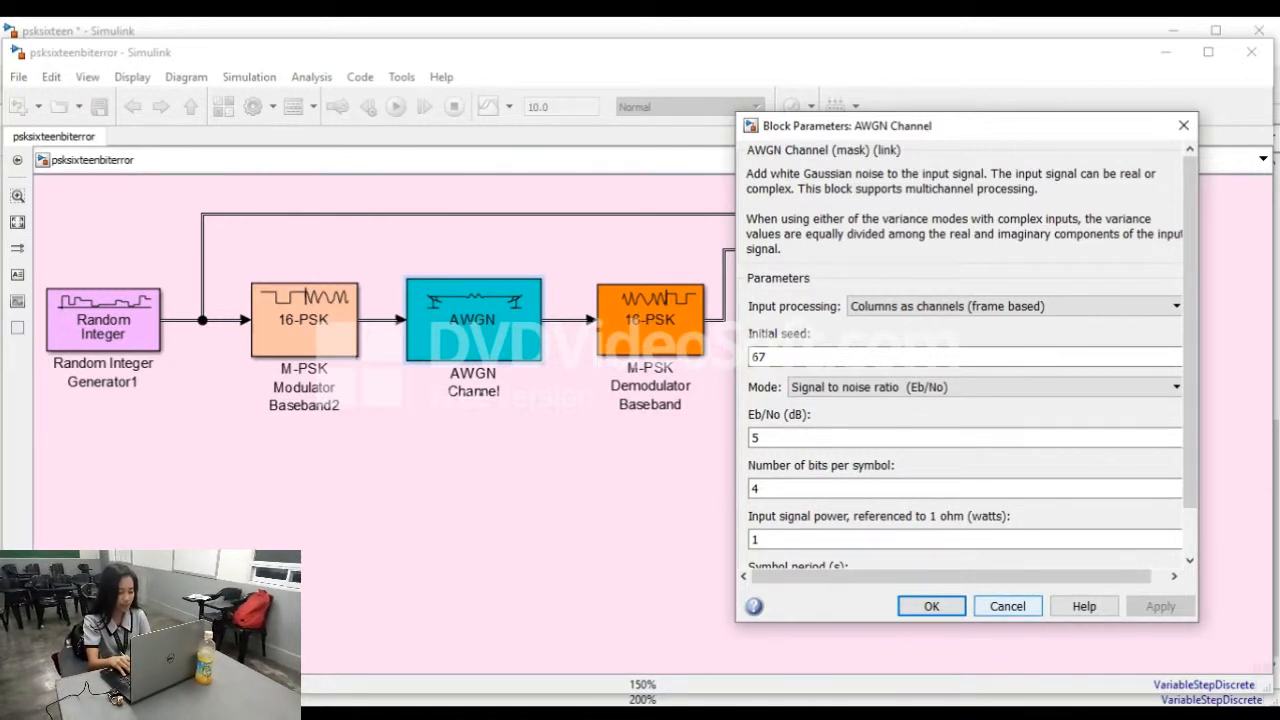
left_click(930, 606)
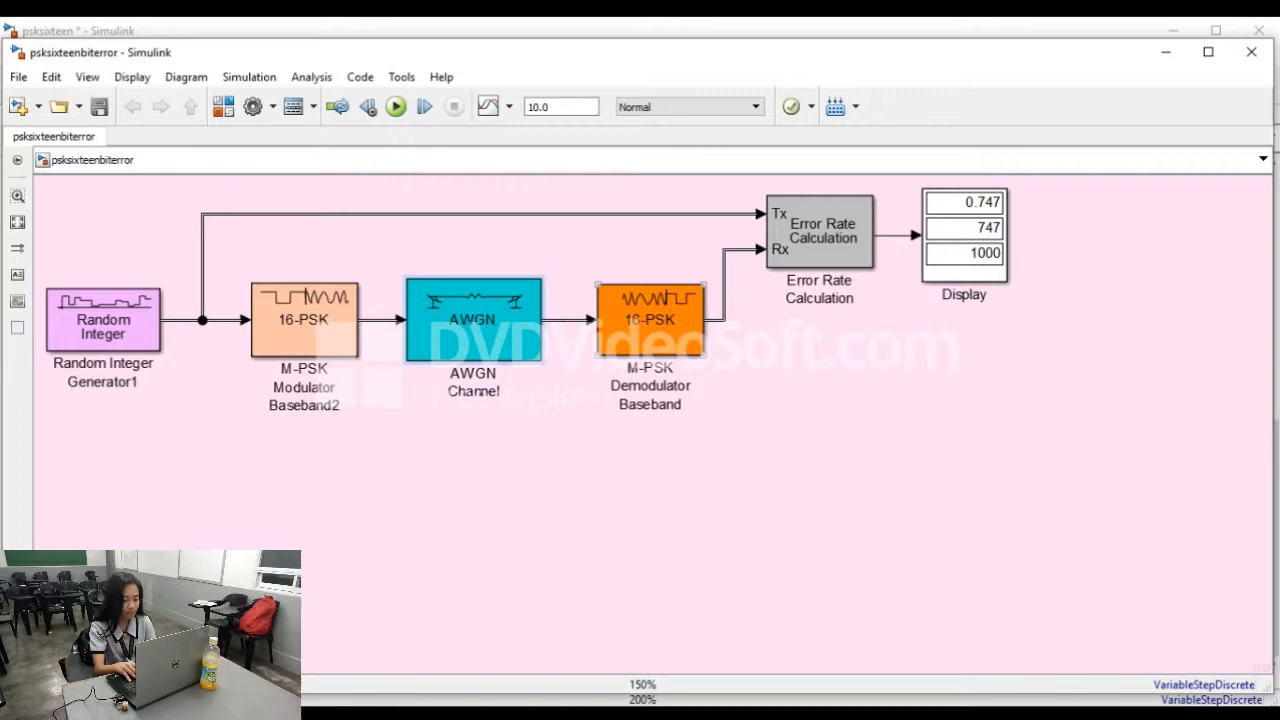
left_click(650, 320)
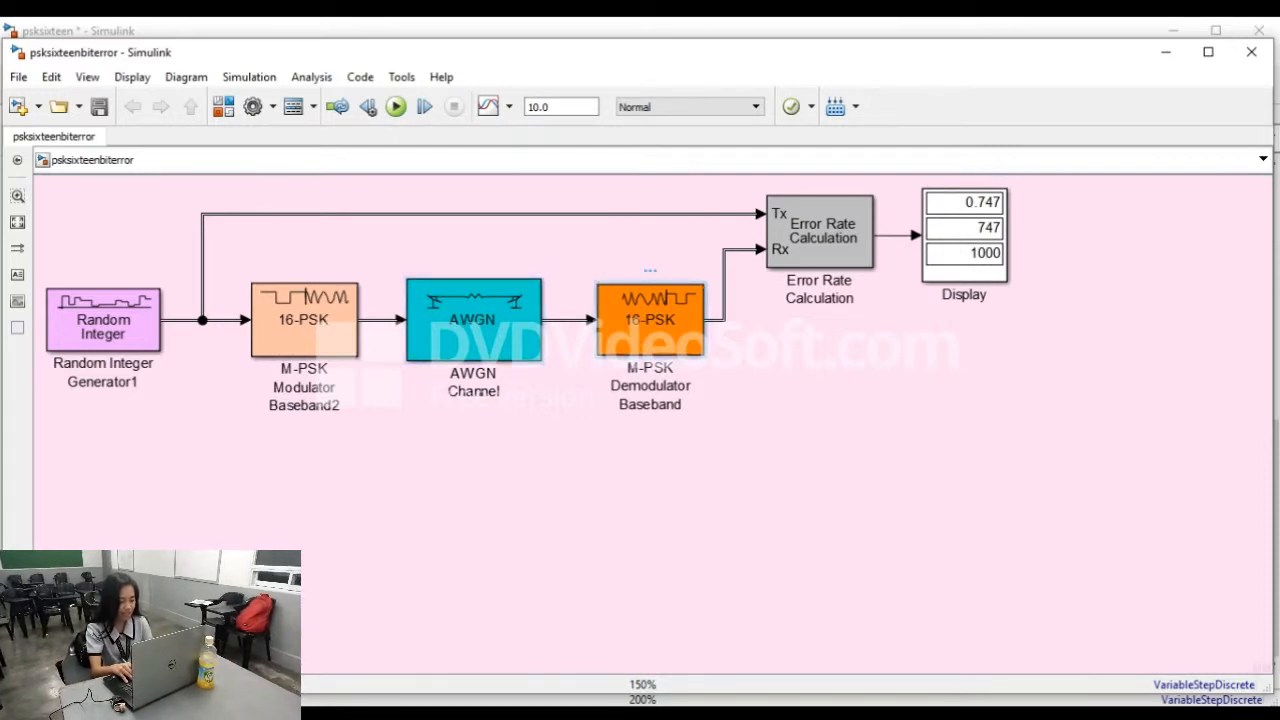
double_click(650, 318)
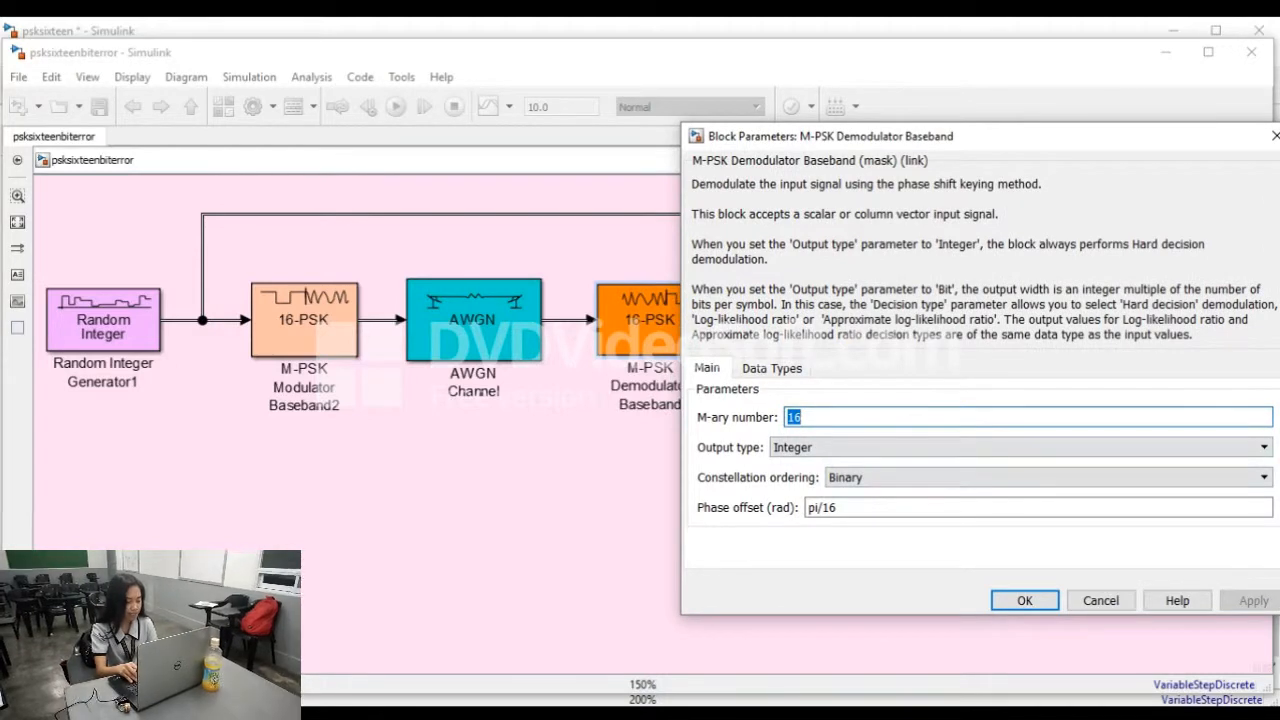
left_click(1024, 600)
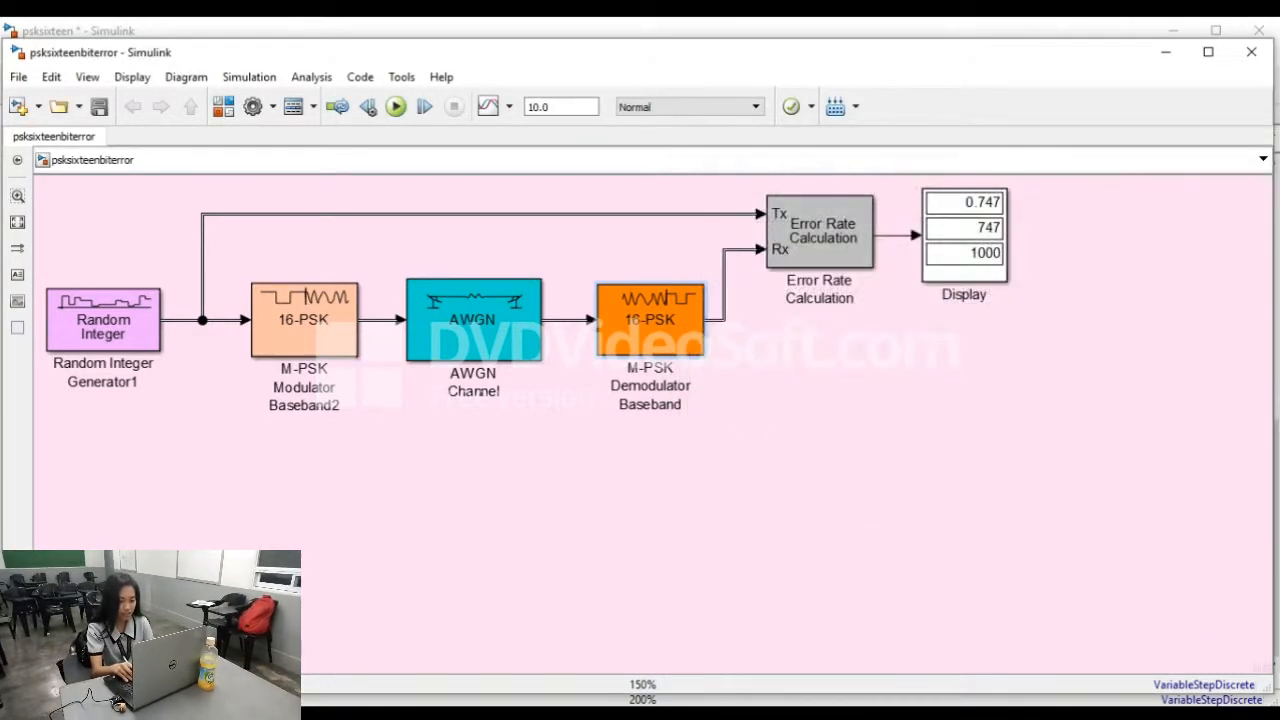
double_click(818, 230)
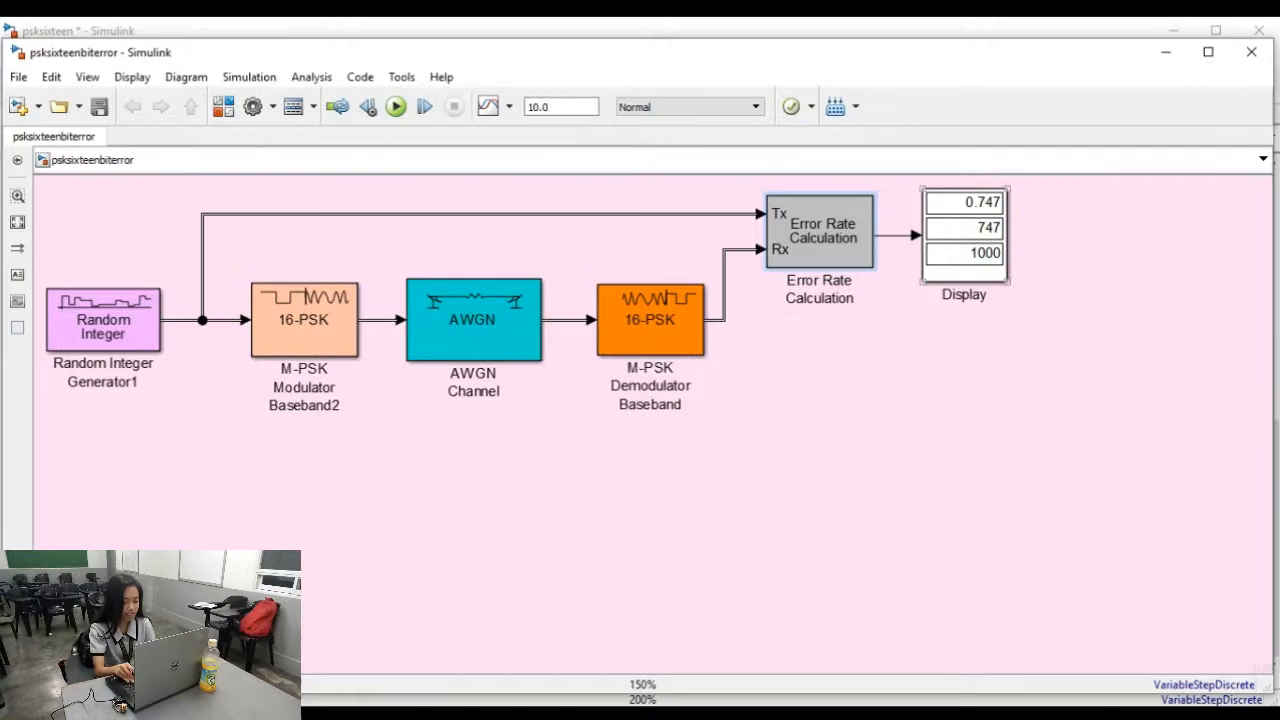
double_click(964, 236)
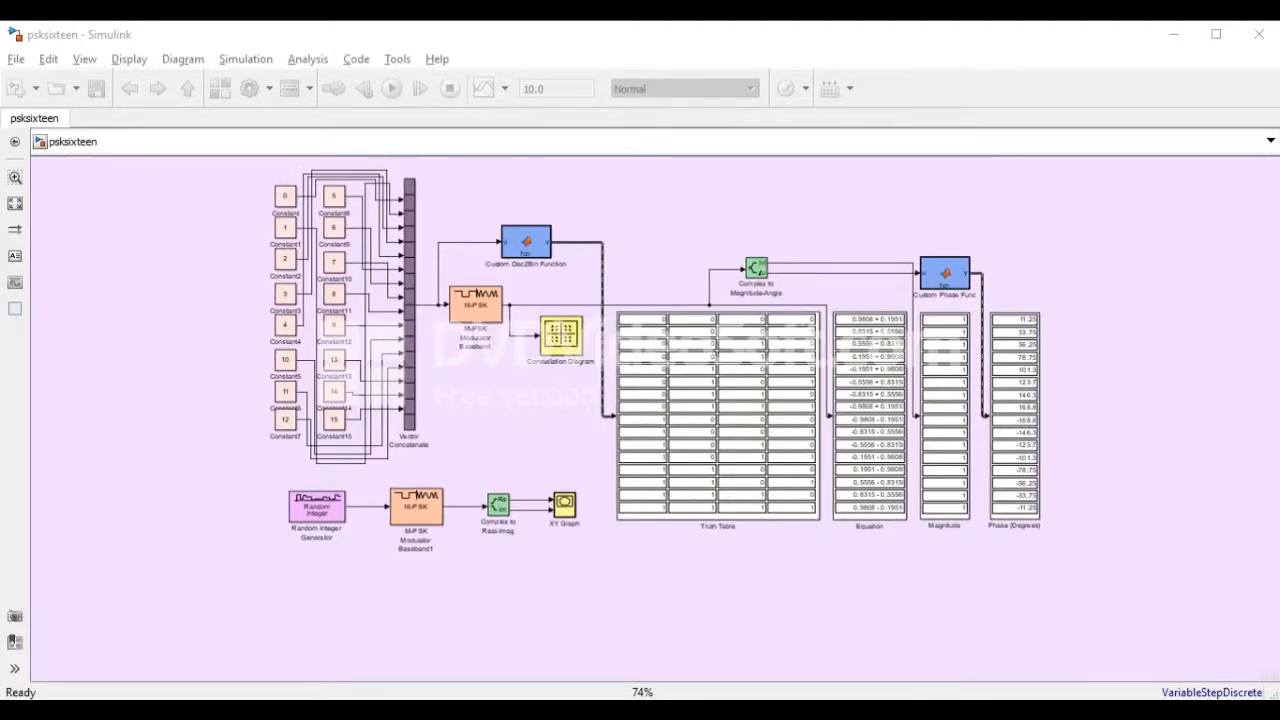
Step: Run the pskisixteen constellation and truth-table model
left_click(392, 88)
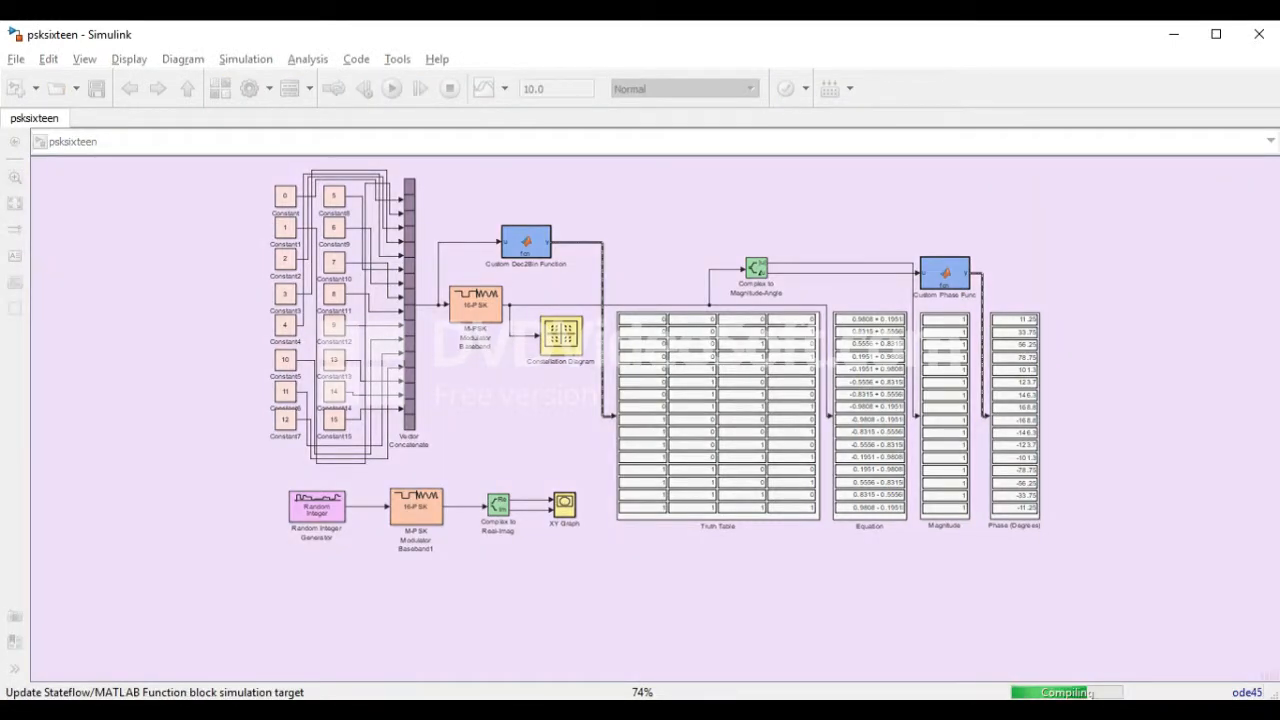
left_click(392, 88)
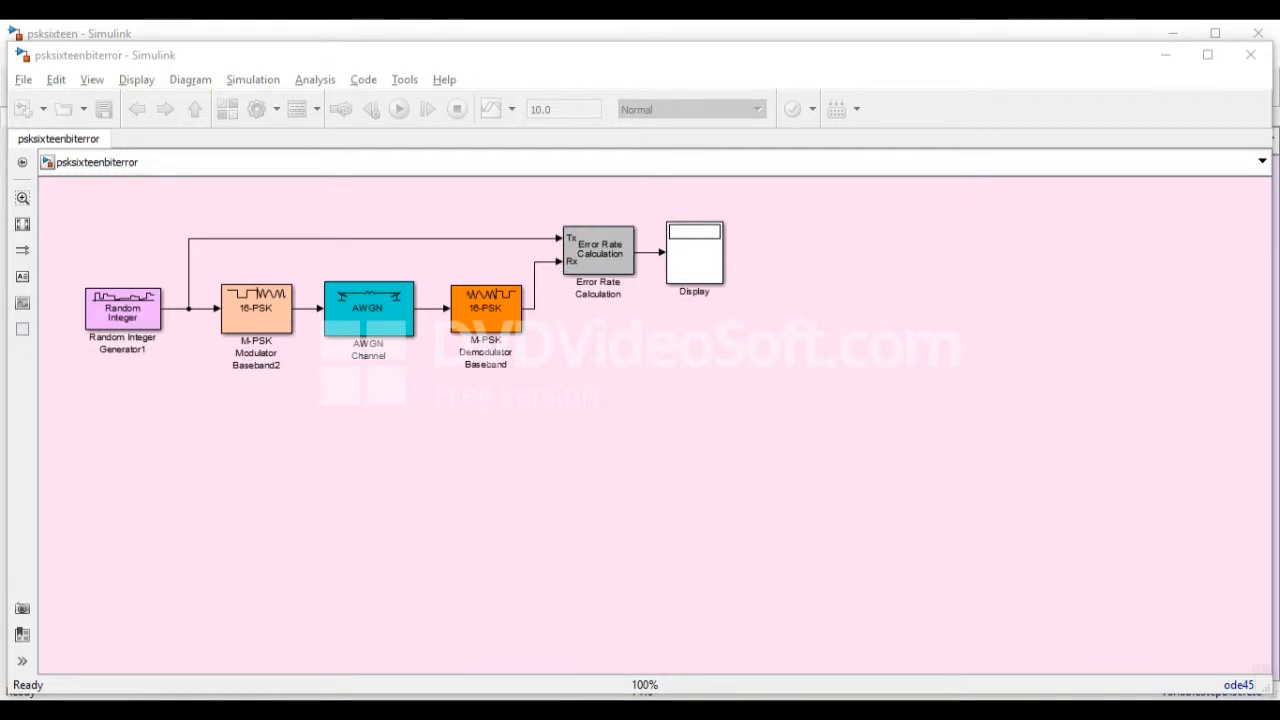
Step: Run the bit-error model, then set the AWGN channel's Eb/No to 10 dB
left_click(398, 108)
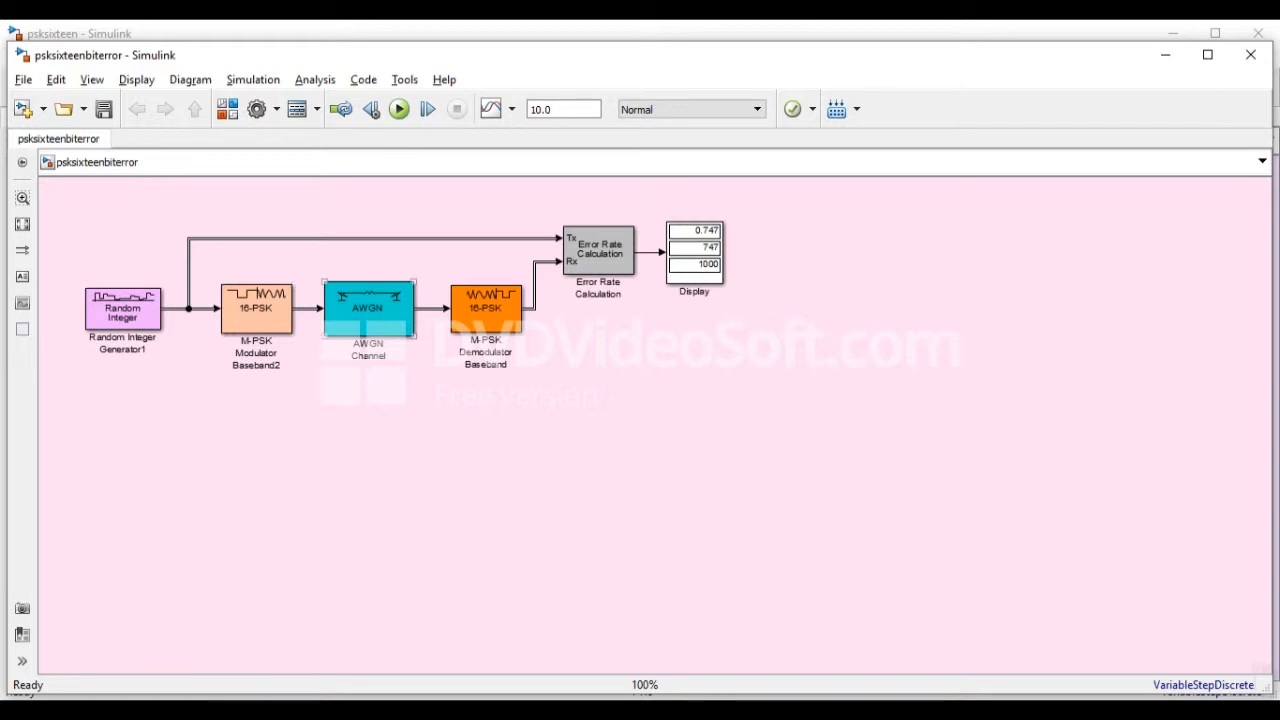
double_click(368, 308)
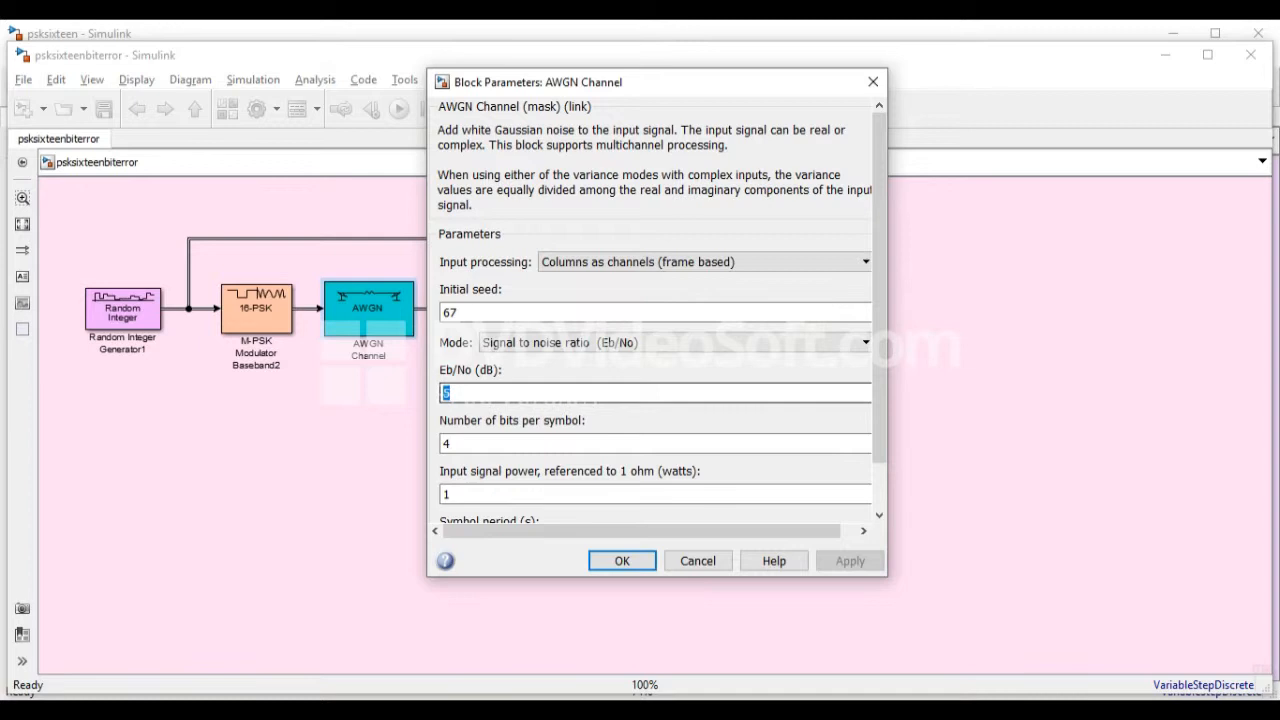
type("1")
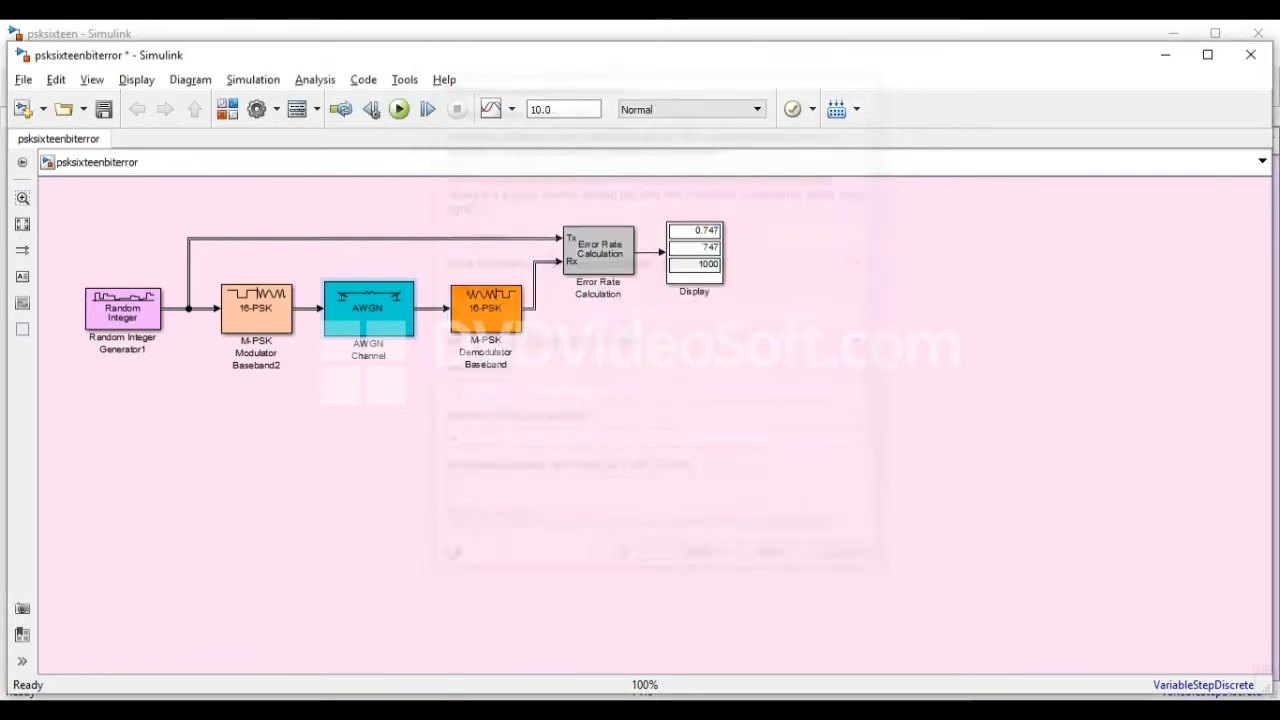
left_click(400, 108)
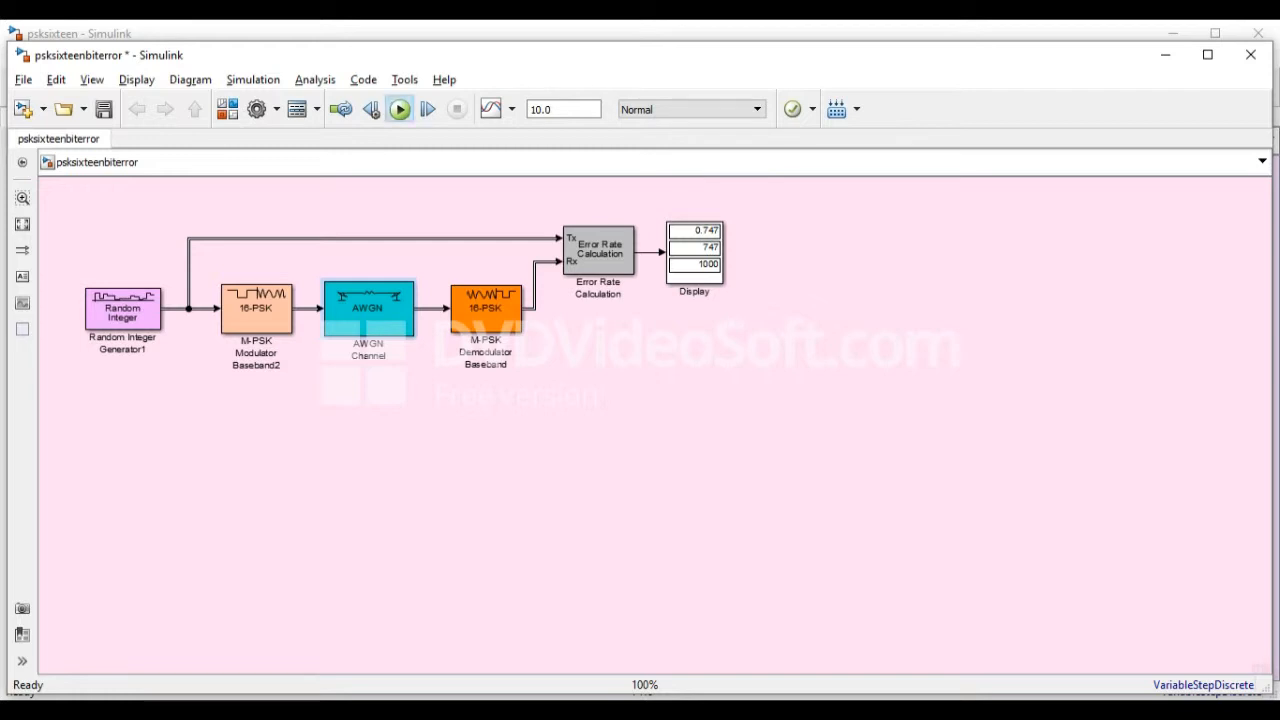
Step: Rerun for an error rate of 0.581 and verify the AWGN channel shows 10 dB
left_click(398, 108)
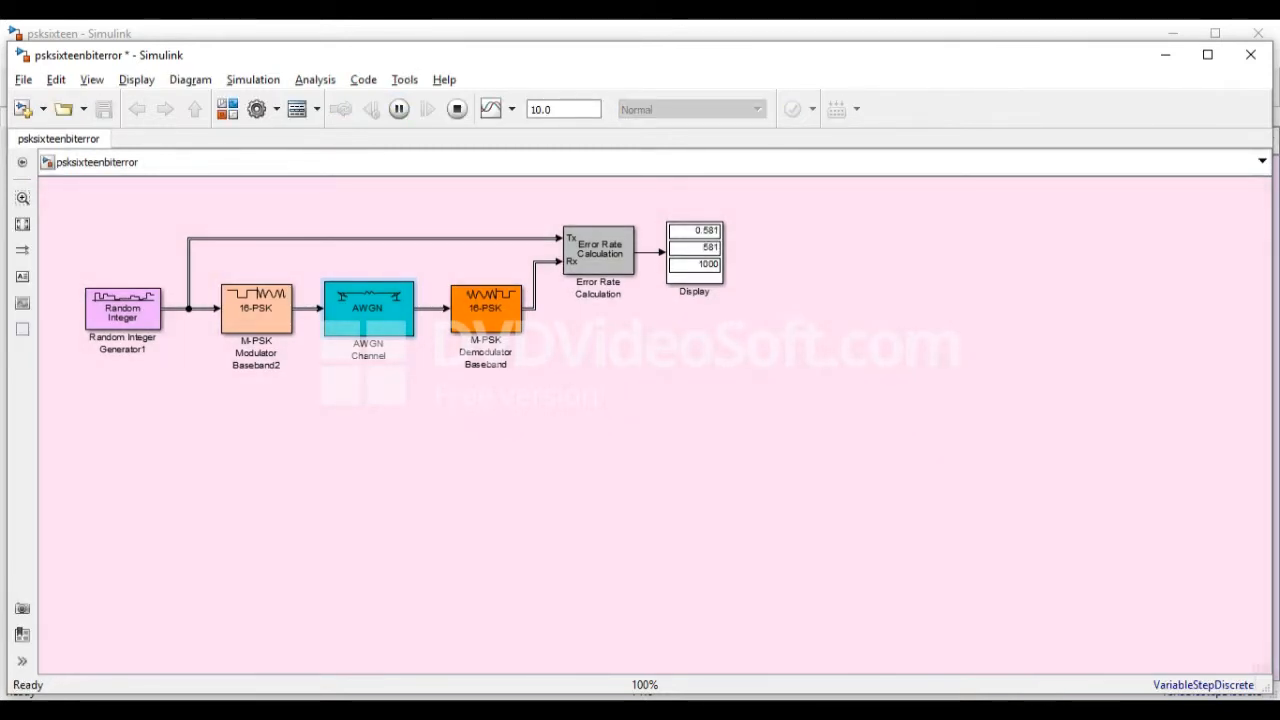
left_click(398, 108)
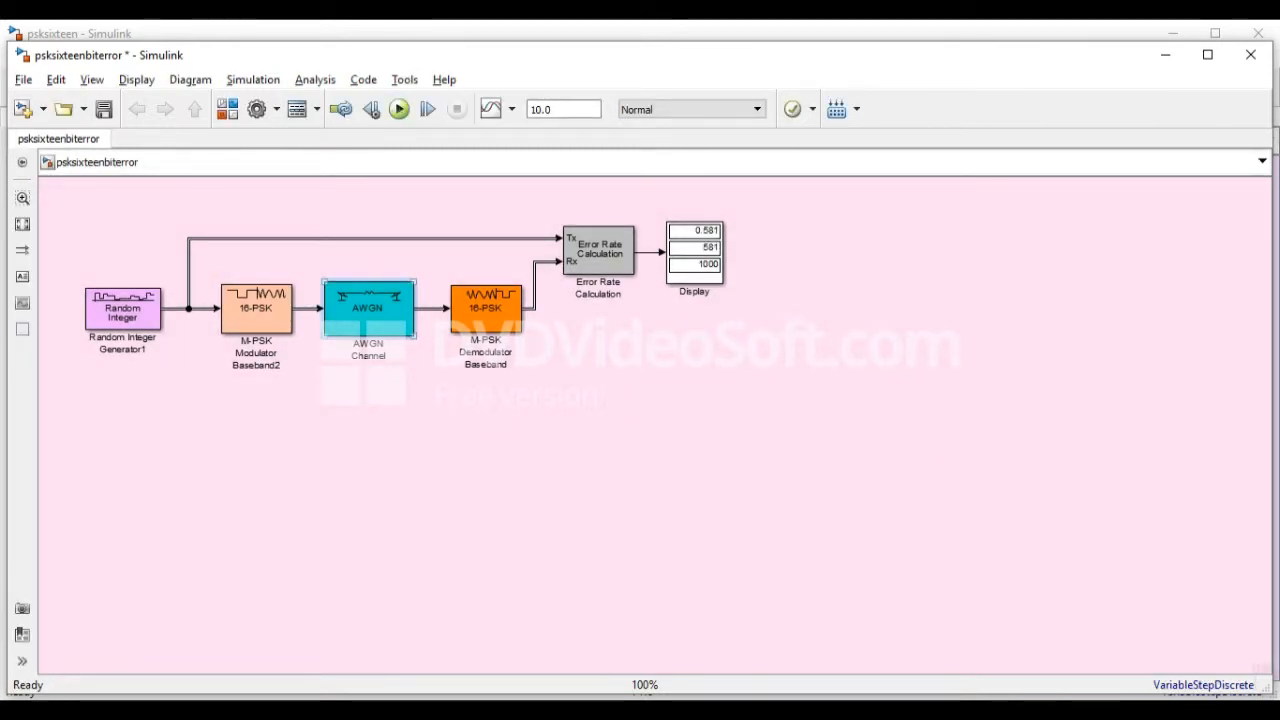
double_click(368, 308)
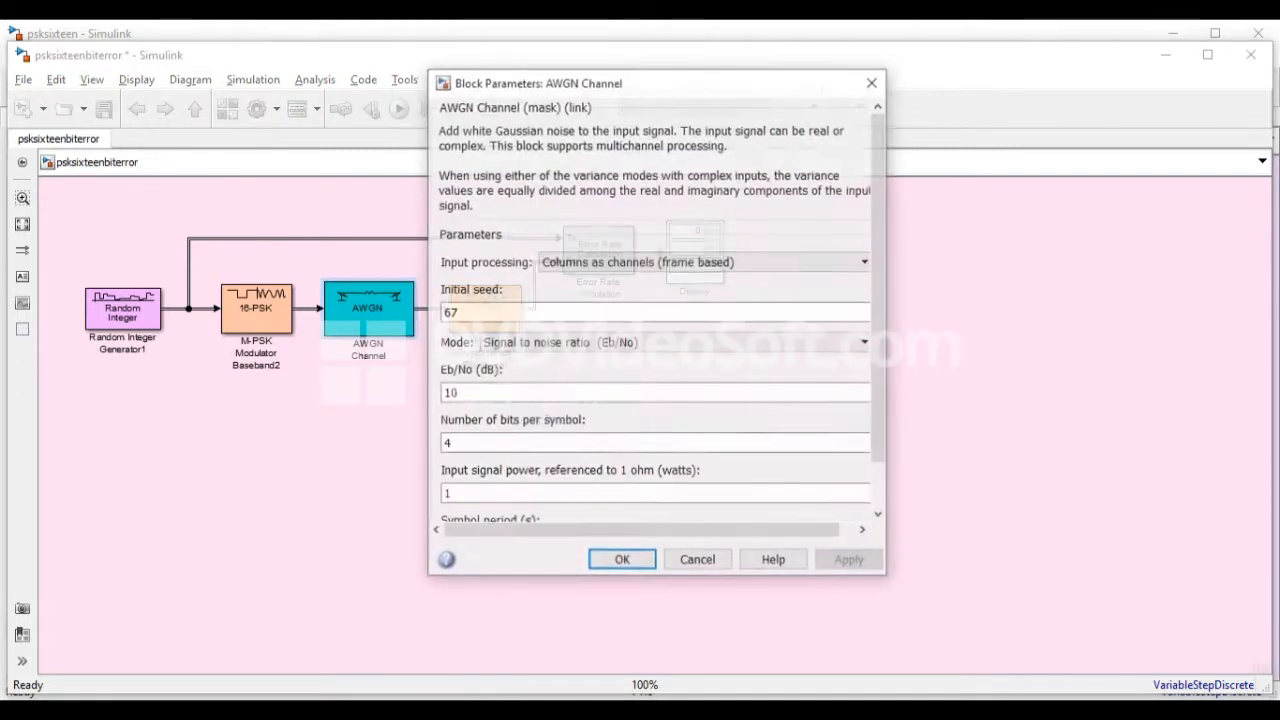